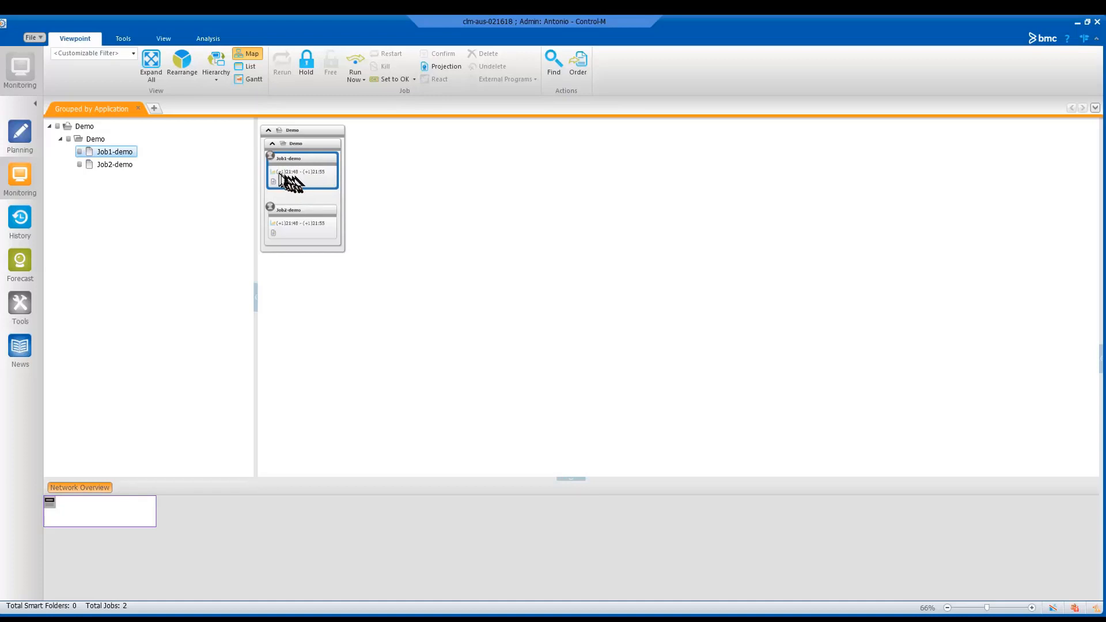
pyautogui.moveTo(293, 229)
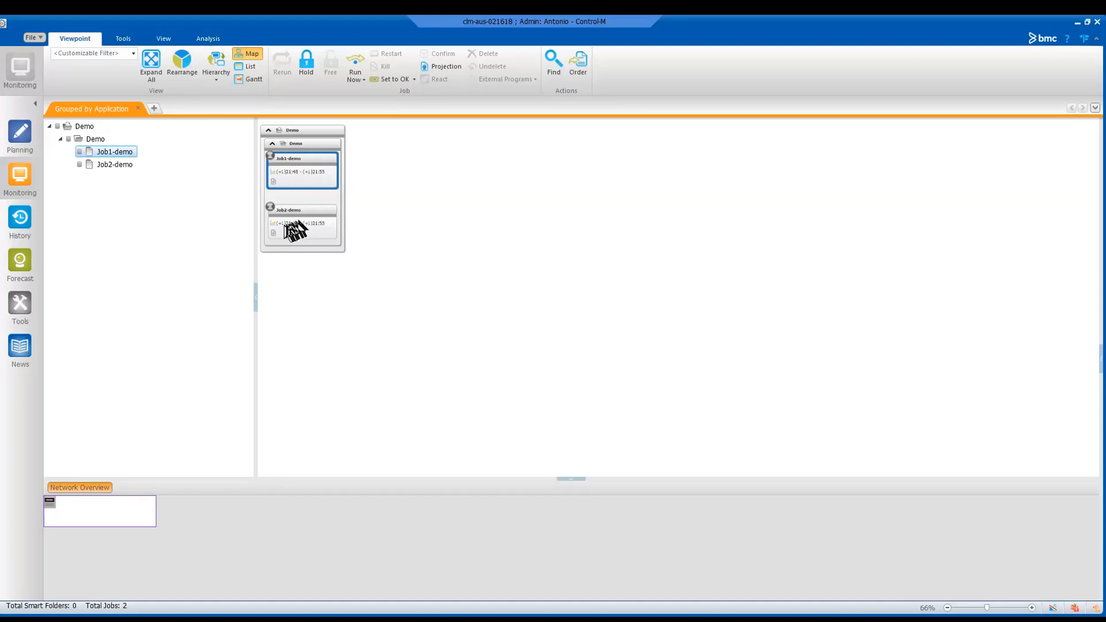
pyautogui.moveTo(337, 163)
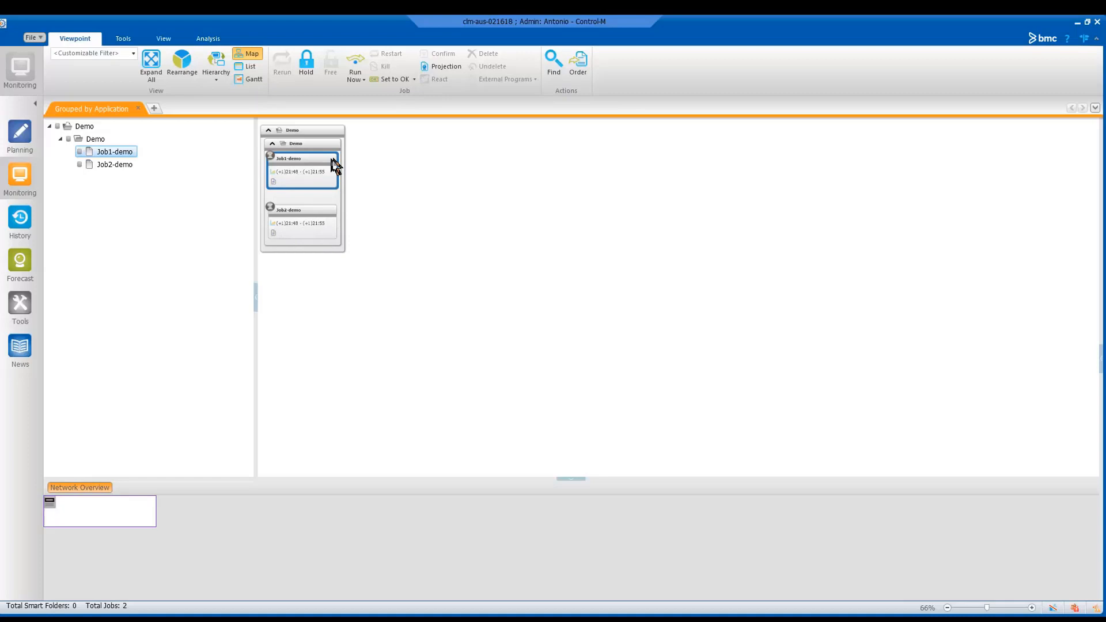
pyautogui.moveTo(322, 175)
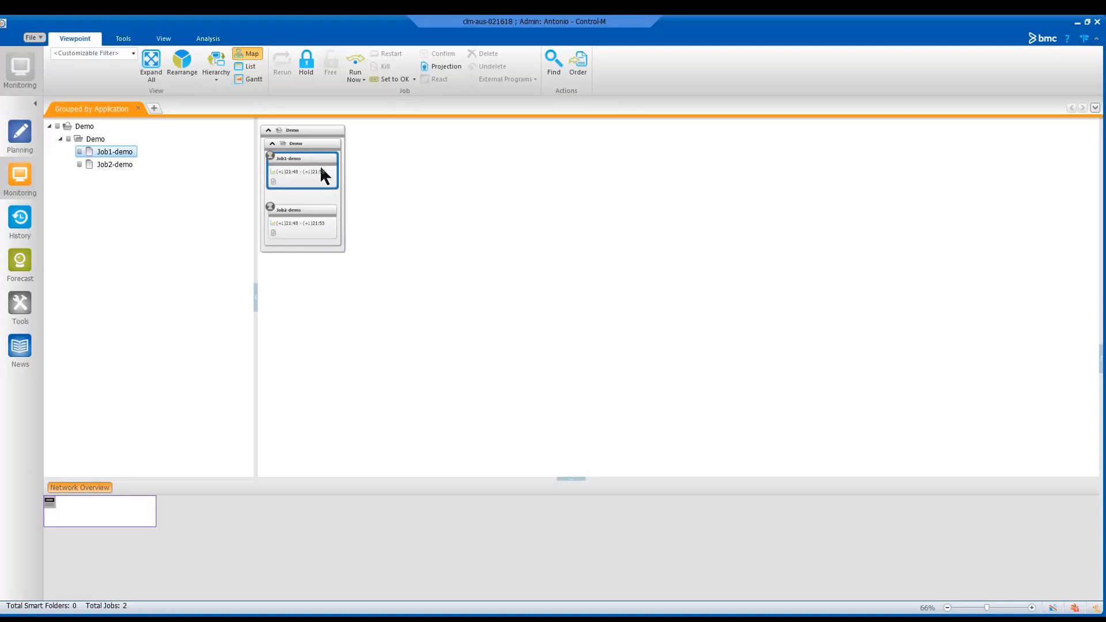
# Review Job1-demo's properties and scheduling settings, then reopen its action menu
pyautogui.rightClick(302, 172)
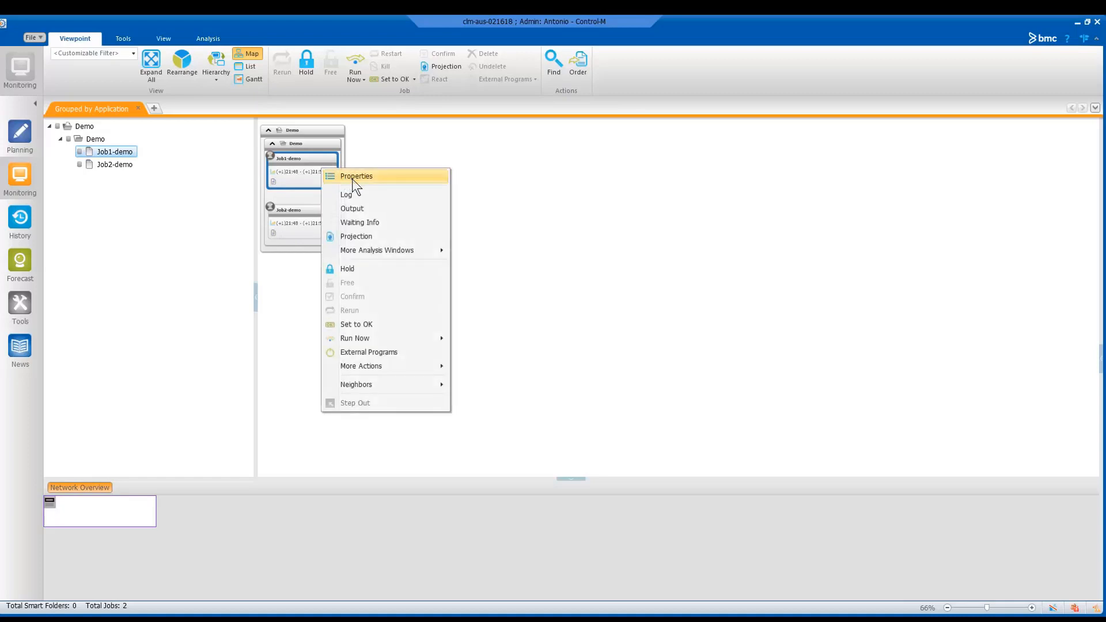
pyautogui.click(356, 176)
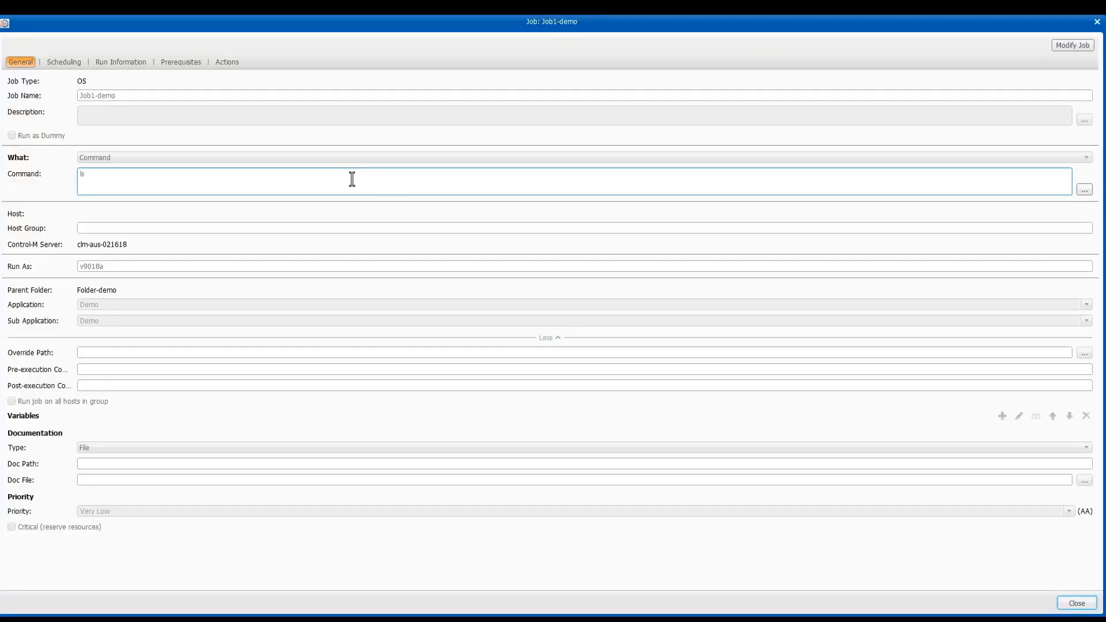
pyautogui.click(63, 62)
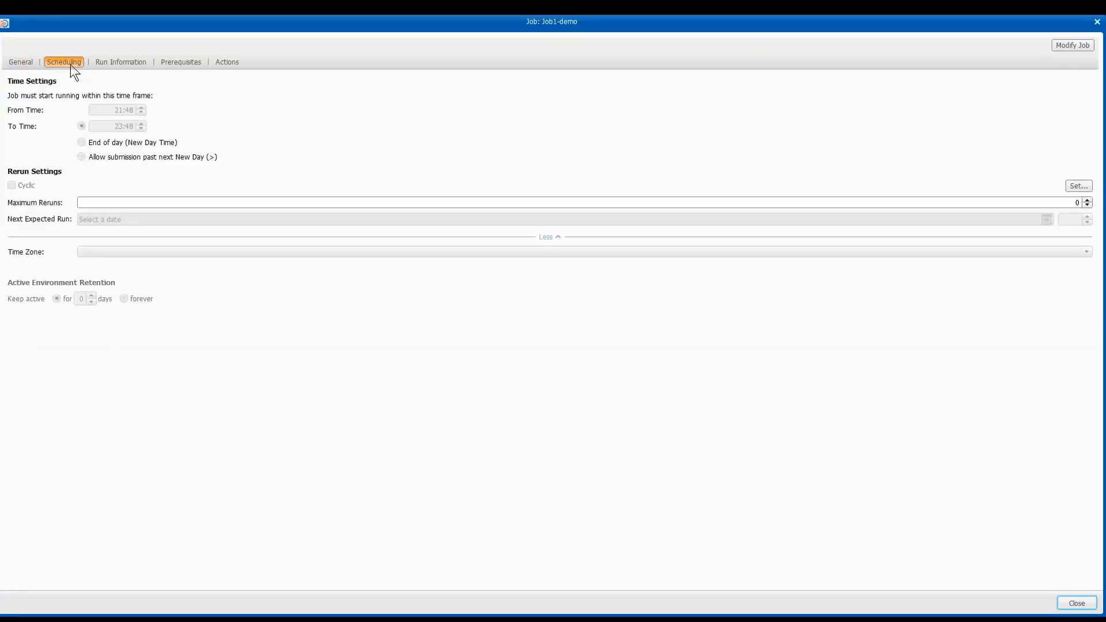
pyautogui.moveTo(24, 119)
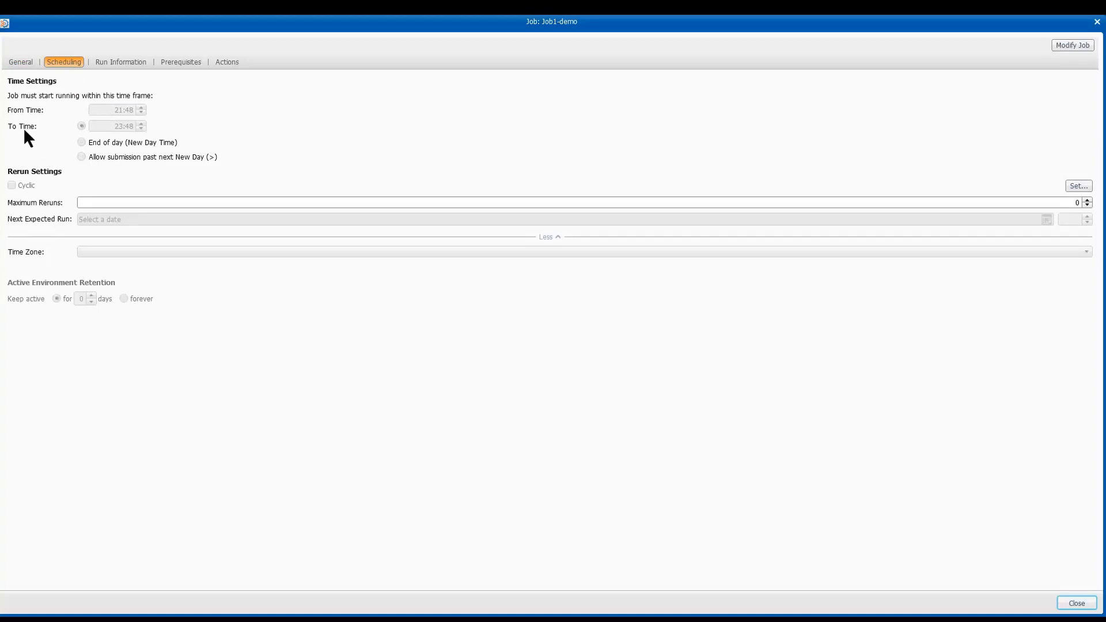
pyautogui.moveTo(469, 88)
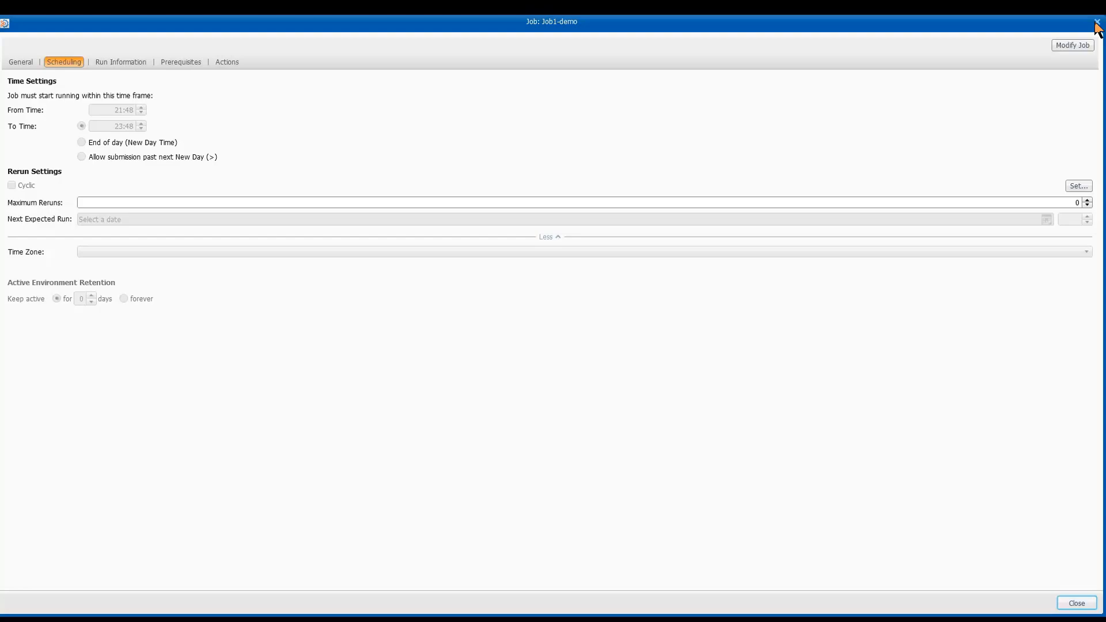
pyautogui.click(1075, 603)
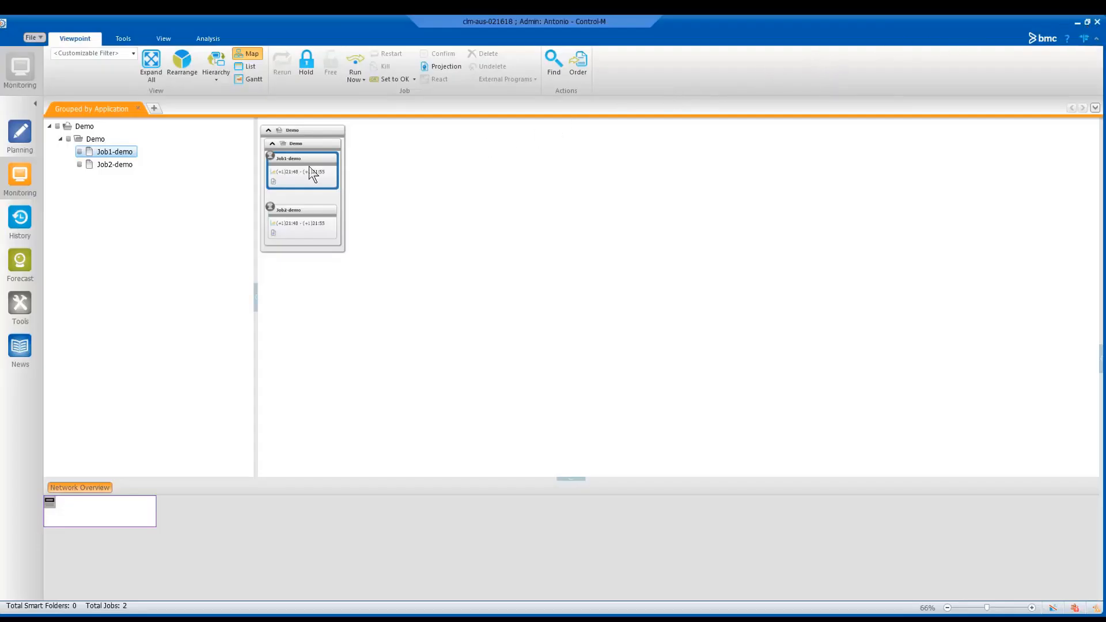
pyautogui.rightClick(304, 172)
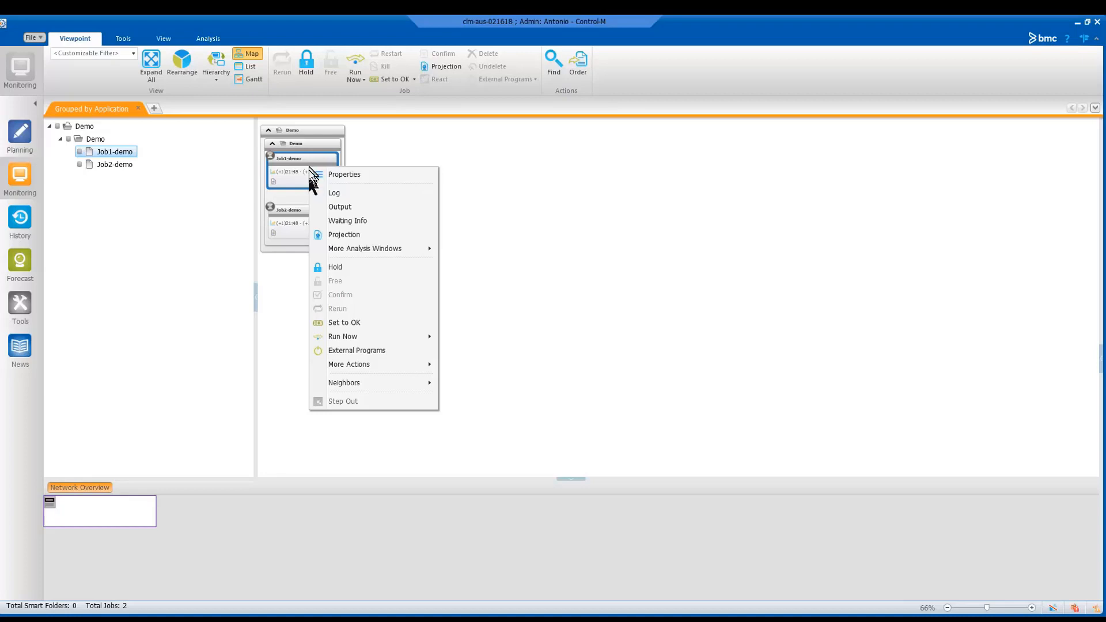
pyautogui.moveTo(343, 336)
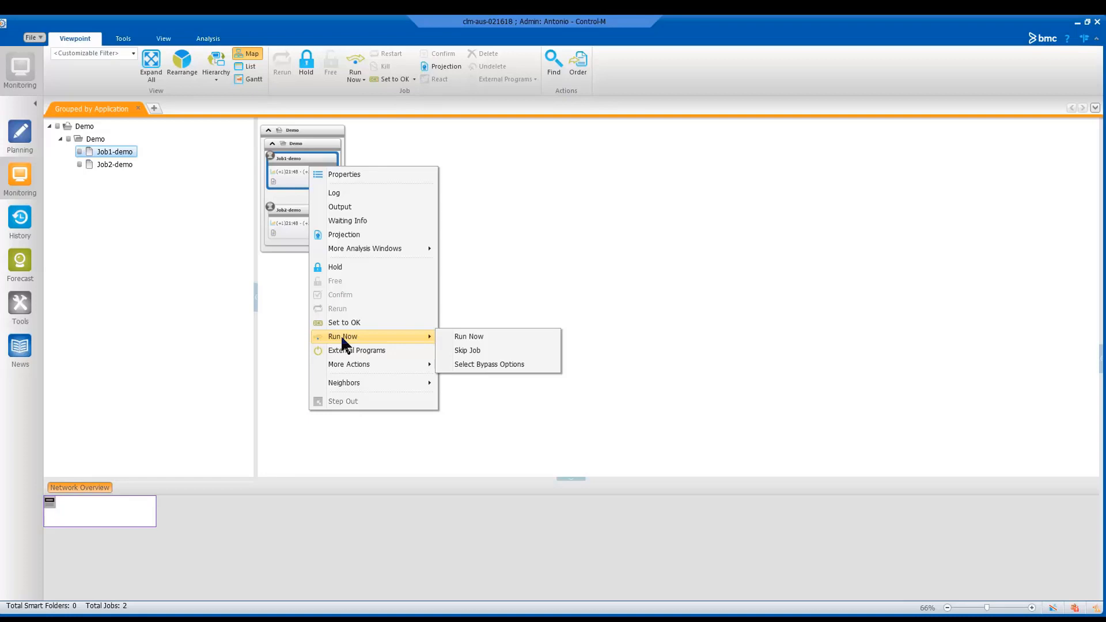
pyautogui.moveTo(489, 363)
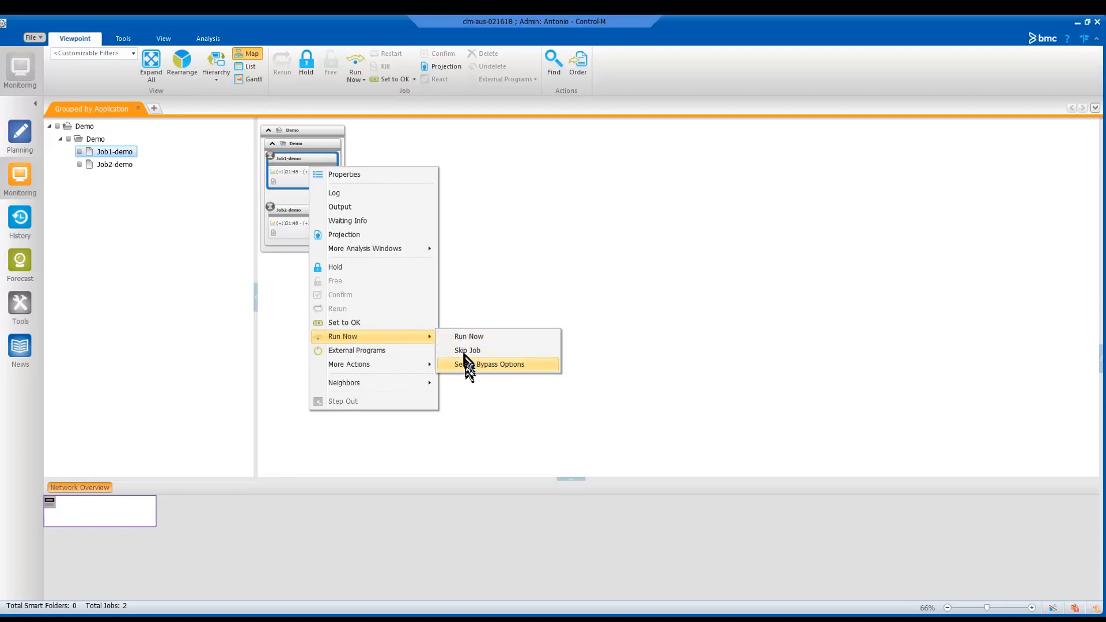
pyautogui.moveTo(404, 341)
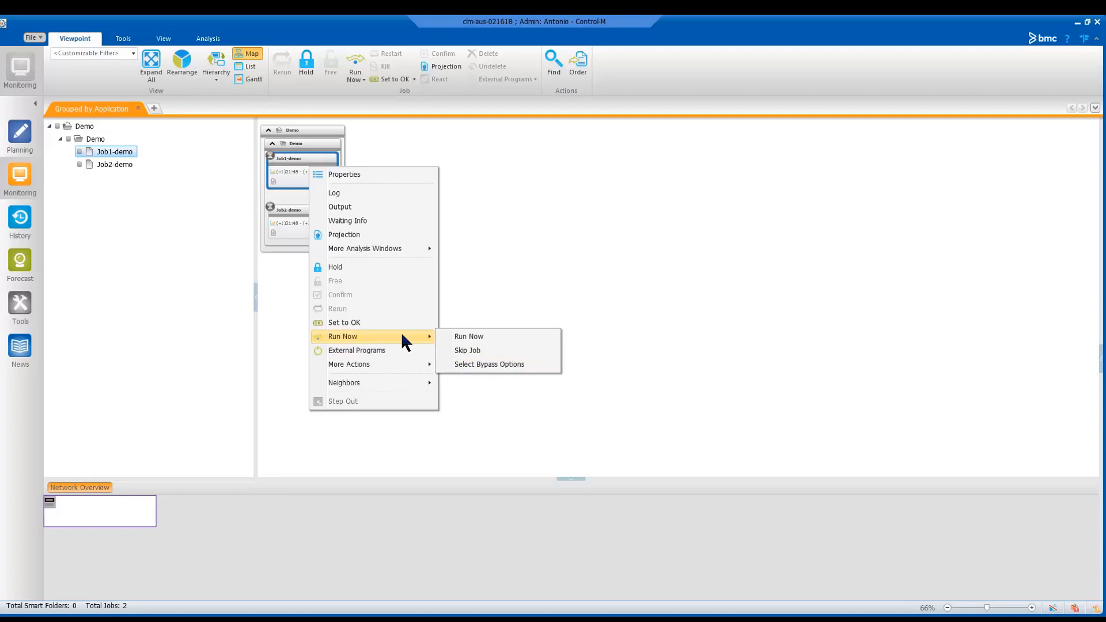
pyautogui.moveTo(468, 336)
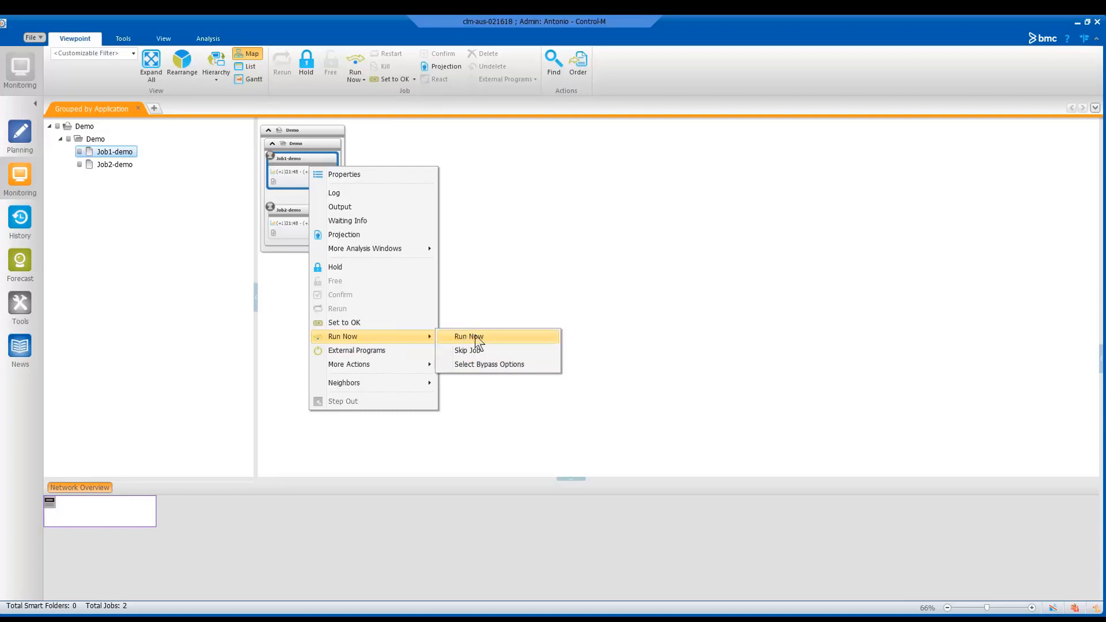
# Run Job1-demo now, confirm it, and bring up Configuration Manager's component list
pyautogui.click(468, 336)
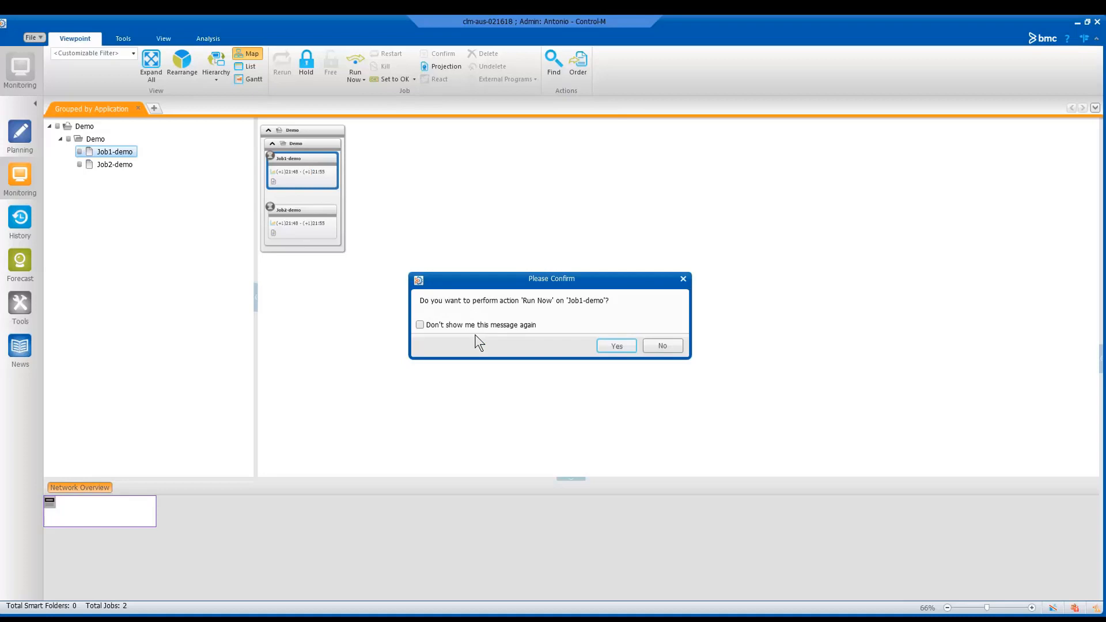
pyautogui.click(615, 346)
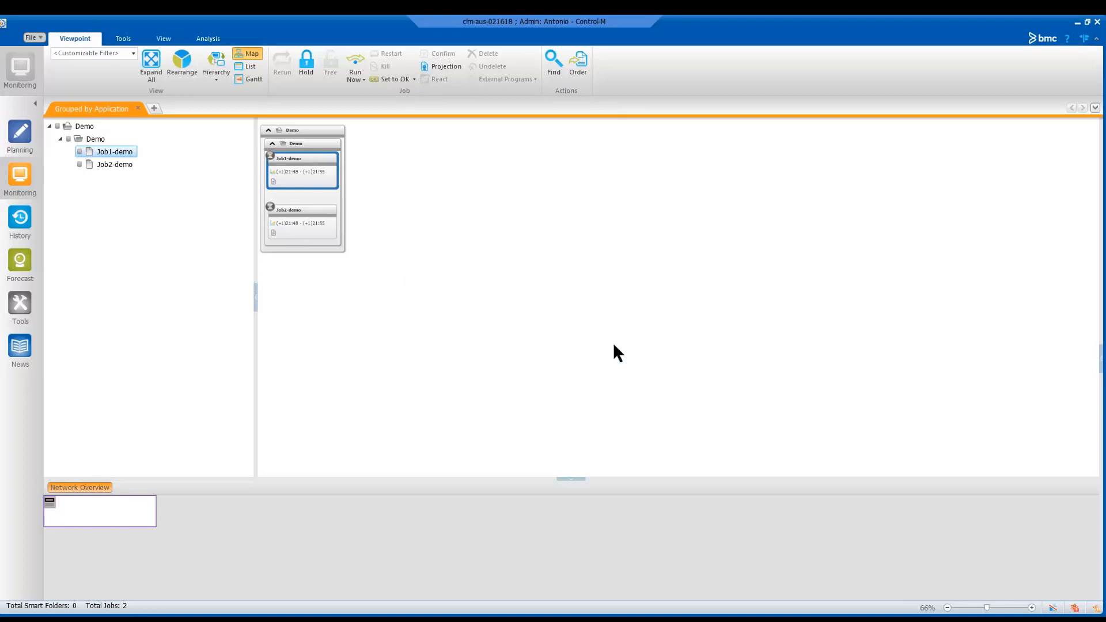
pyautogui.click(354, 64)
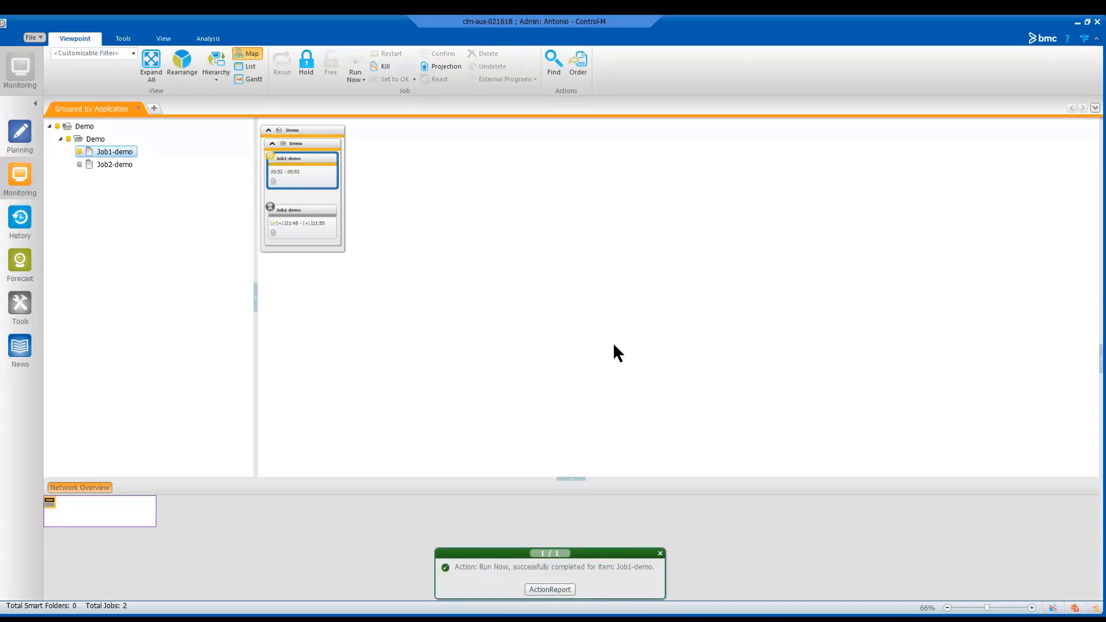
pyautogui.click(659, 553)
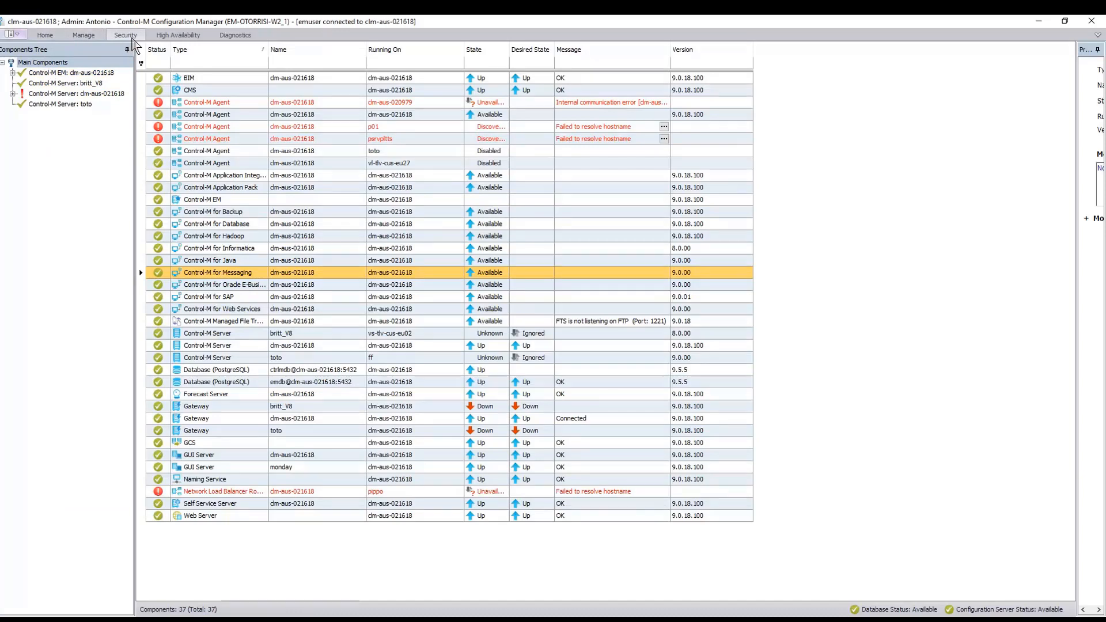
# Under Security, open Authorizations and open user demo02's authorization settings
pyautogui.click(125, 34)
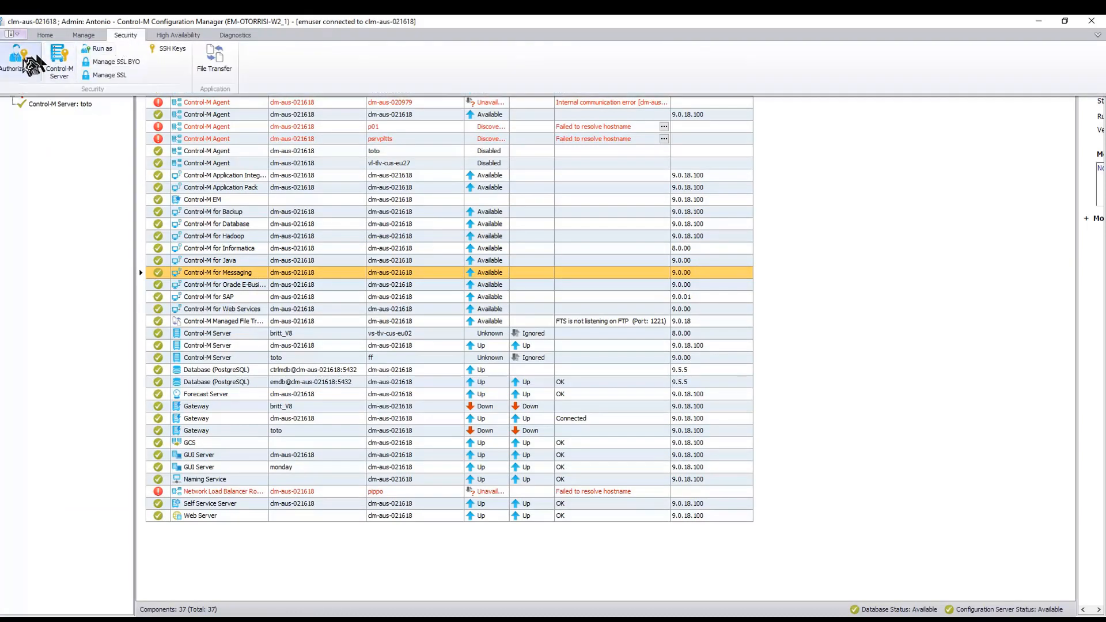
pyautogui.click(13, 59)
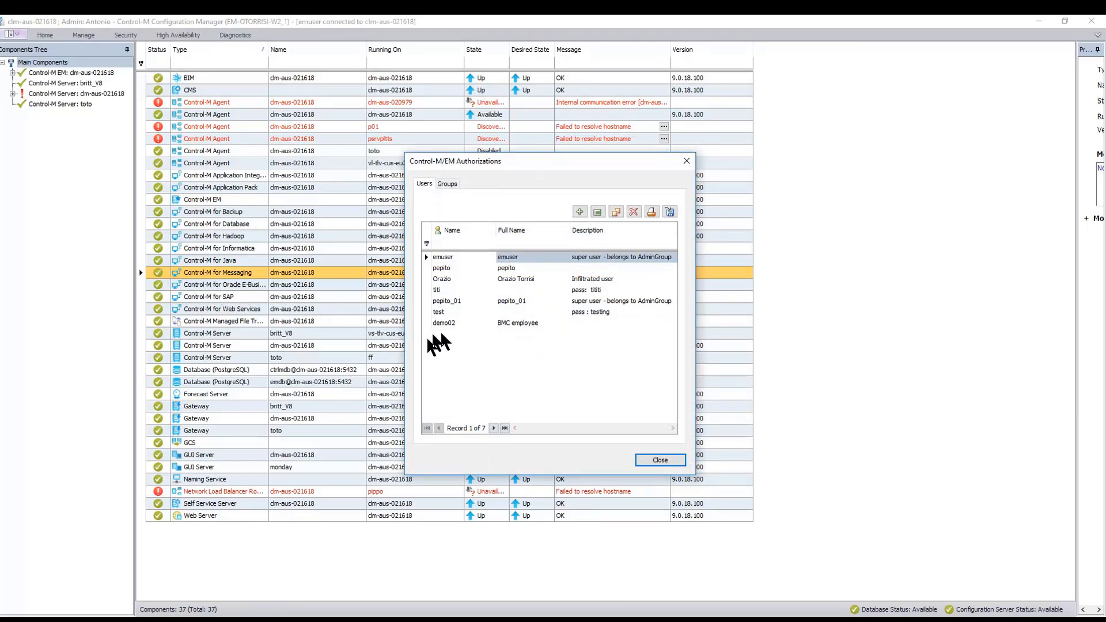
pyautogui.click(443, 323)
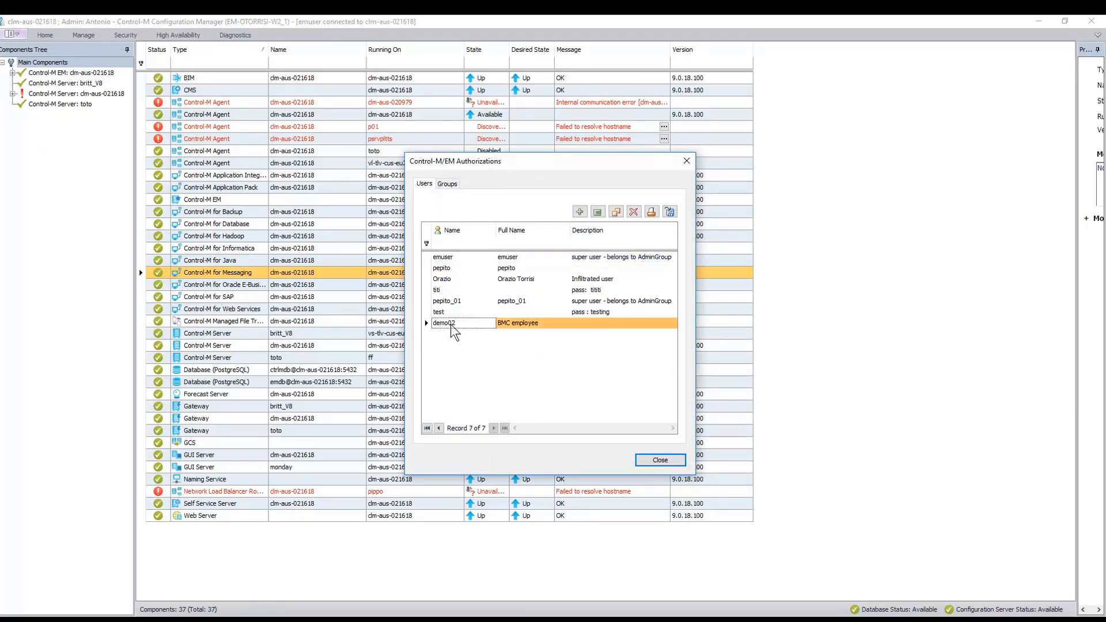
pyautogui.doubleClick(444, 323)
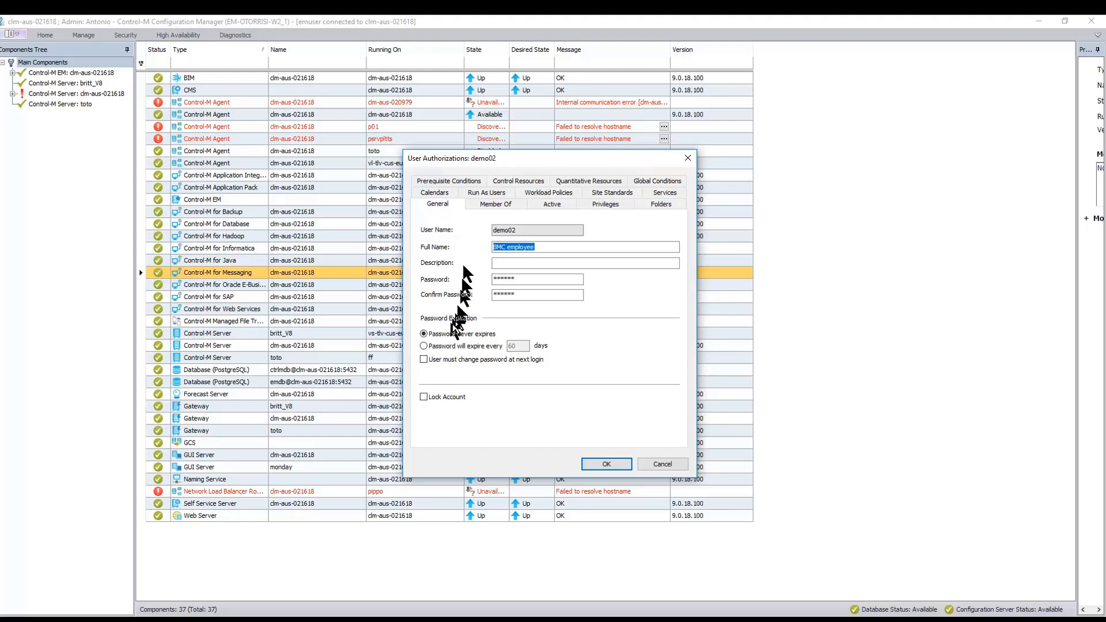
# Confirm demo02 is a member of Demo01Group and save its authorizations
pyautogui.click(495, 204)
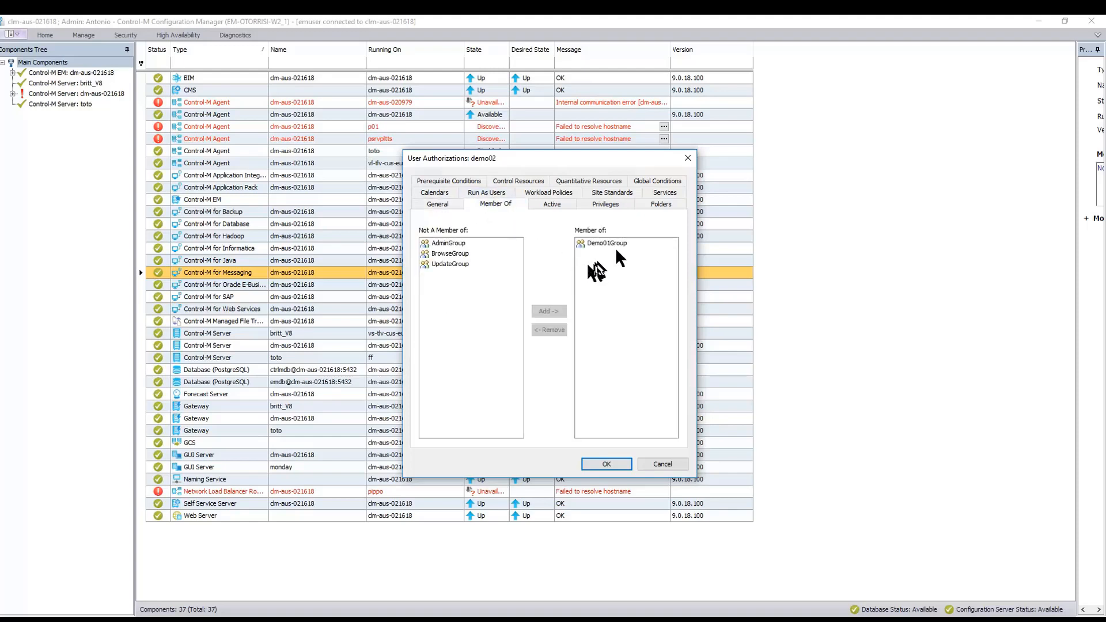
pyautogui.moveTo(582, 247)
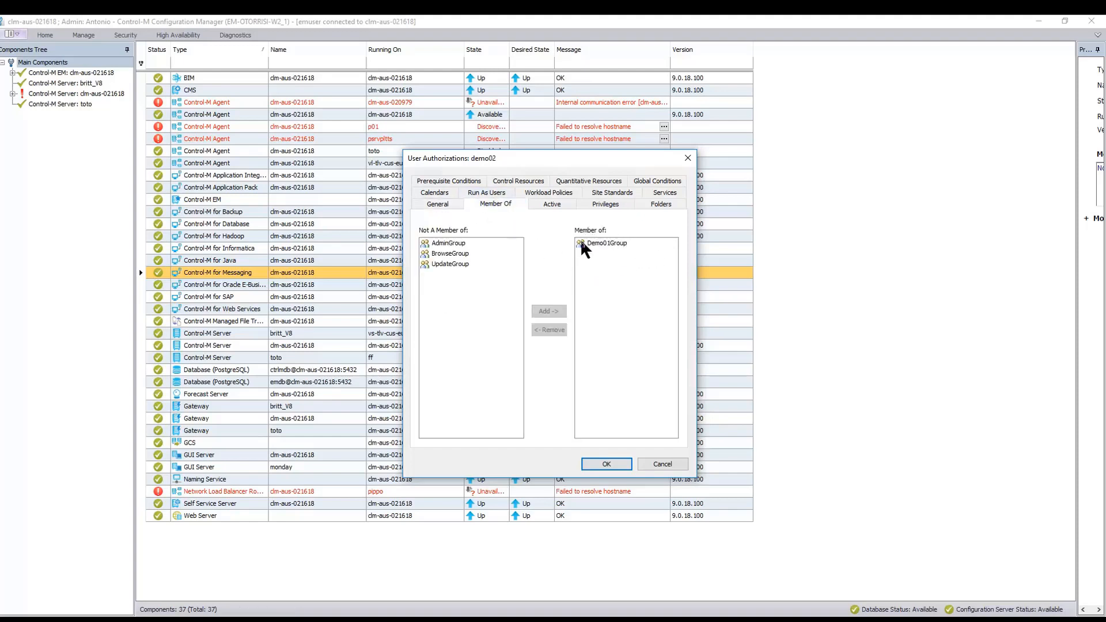
pyautogui.moveTo(659, 179)
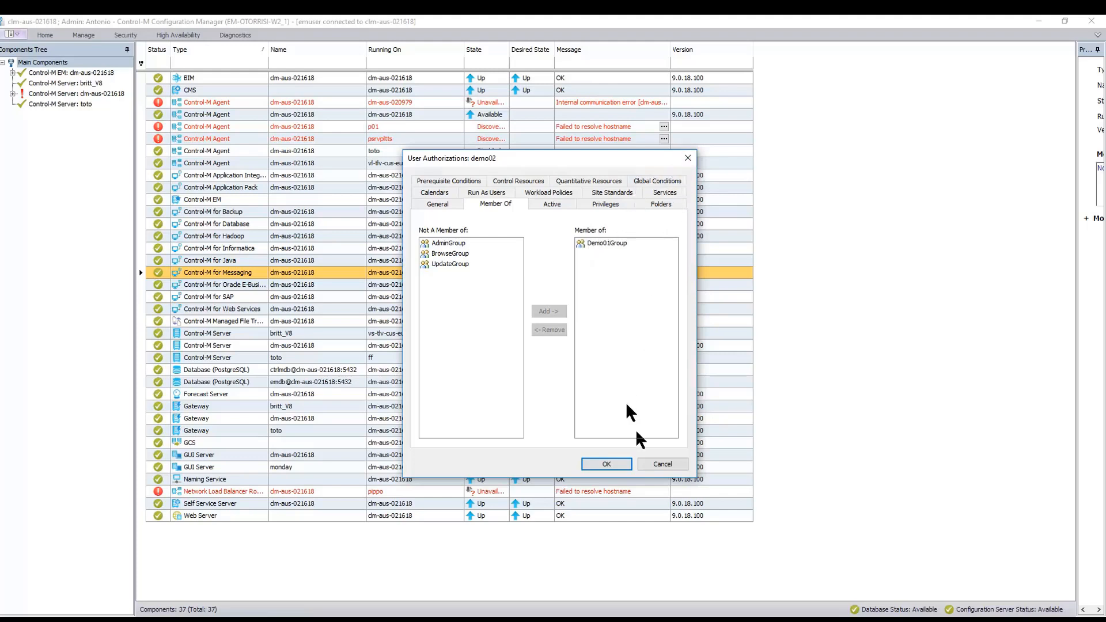
pyautogui.click(605, 464)
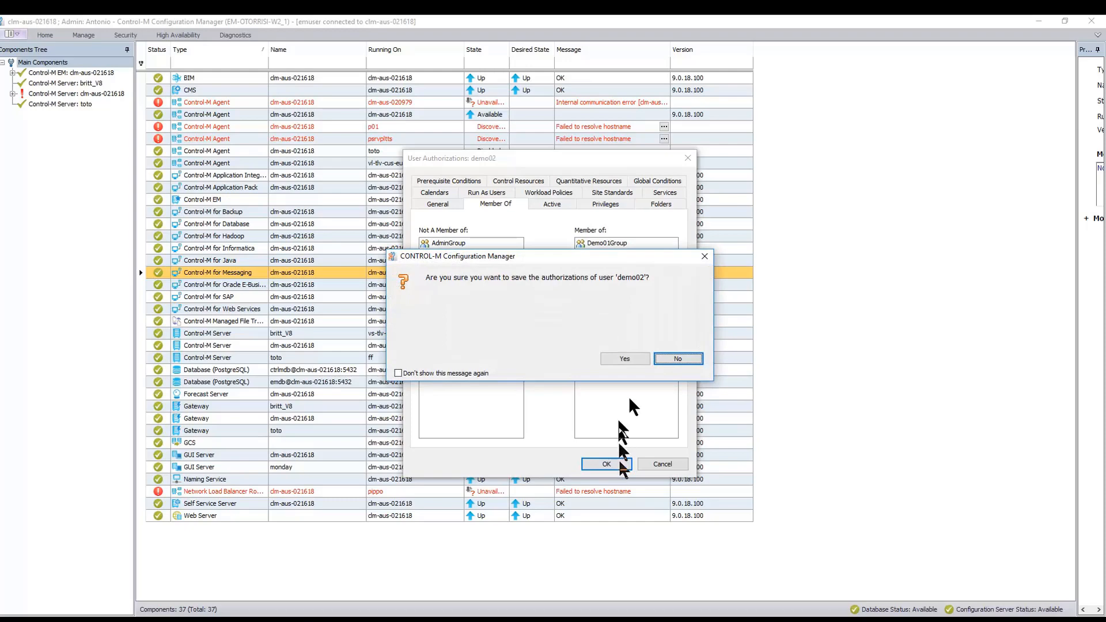
pyautogui.click(623, 358)
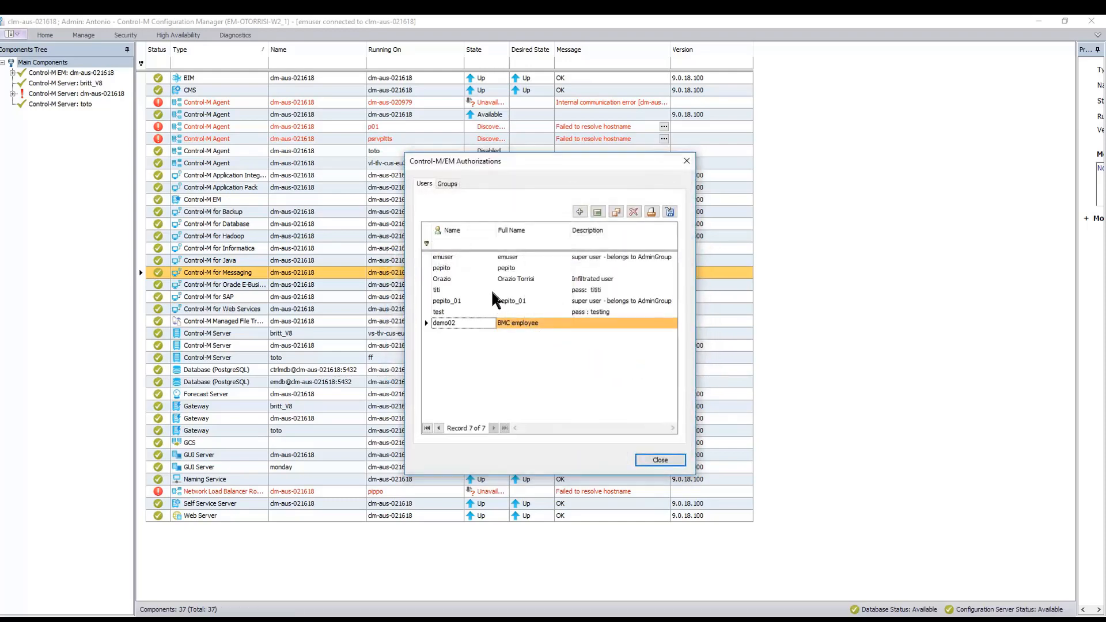
# Open Demo01Group from the Groups list and switch to its Active permissions
pyautogui.click(447, 183)
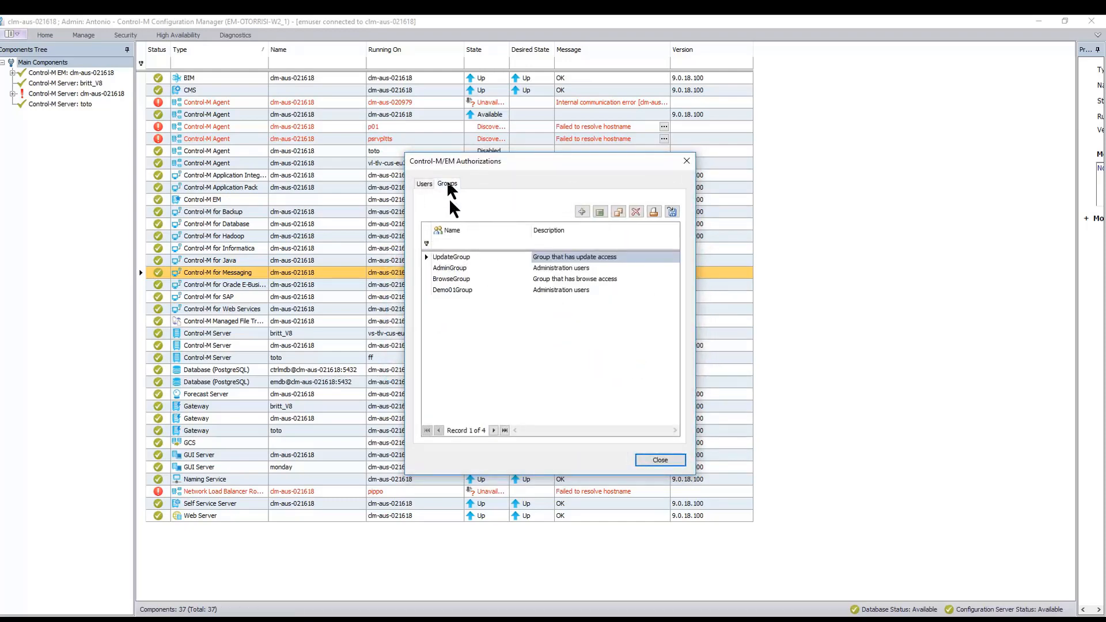
pyautogui.click(452, 290)
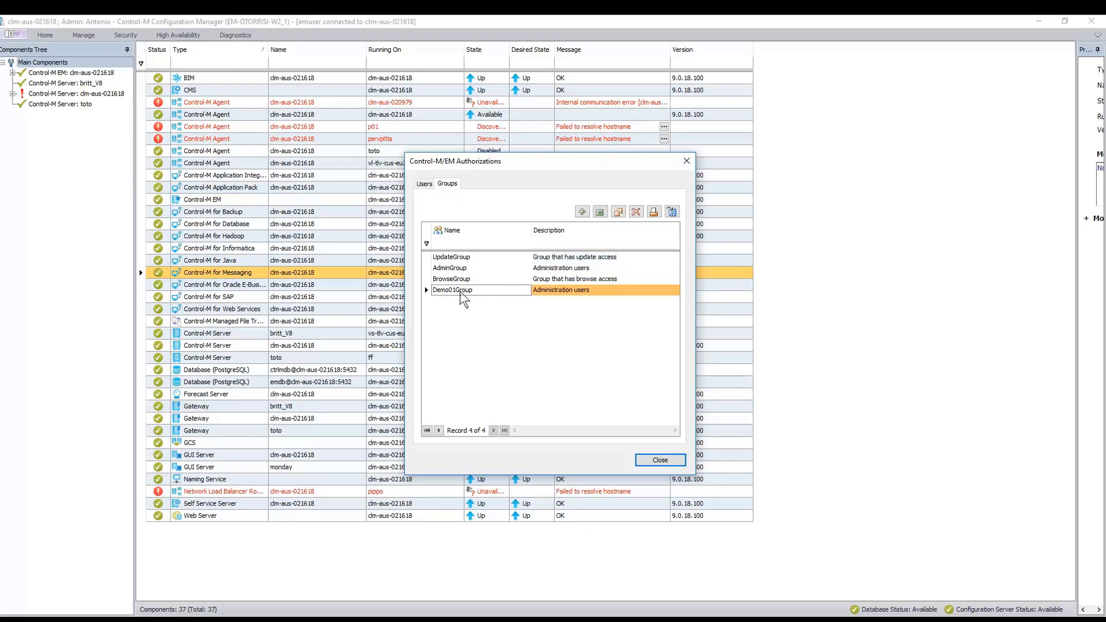
pyautogui.doubleClick(452, 290)
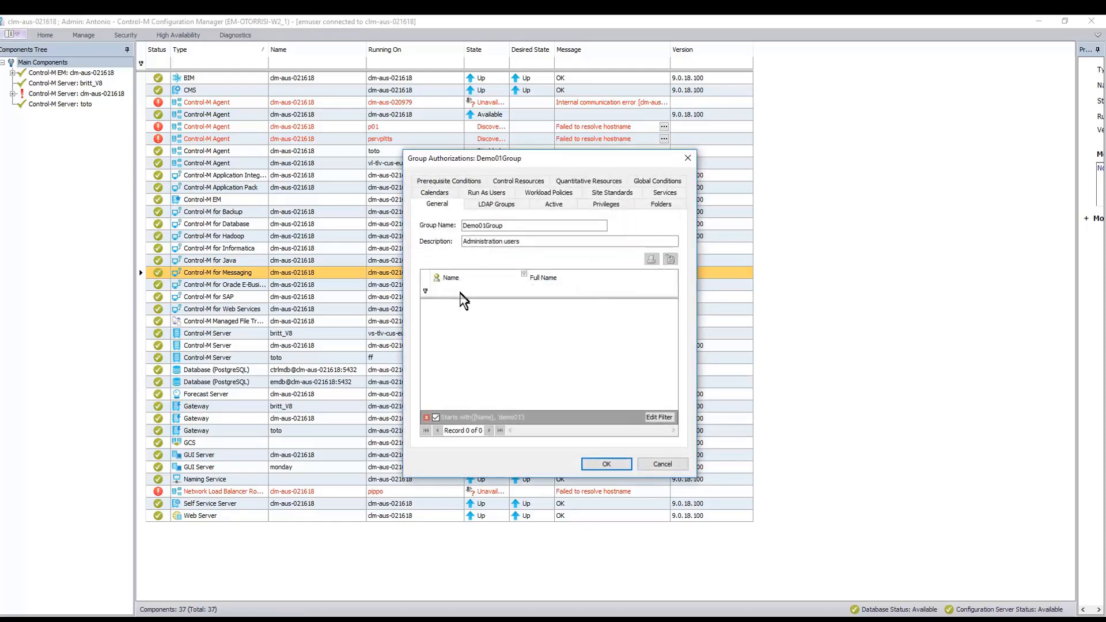
pyautogui.click(552, 203)
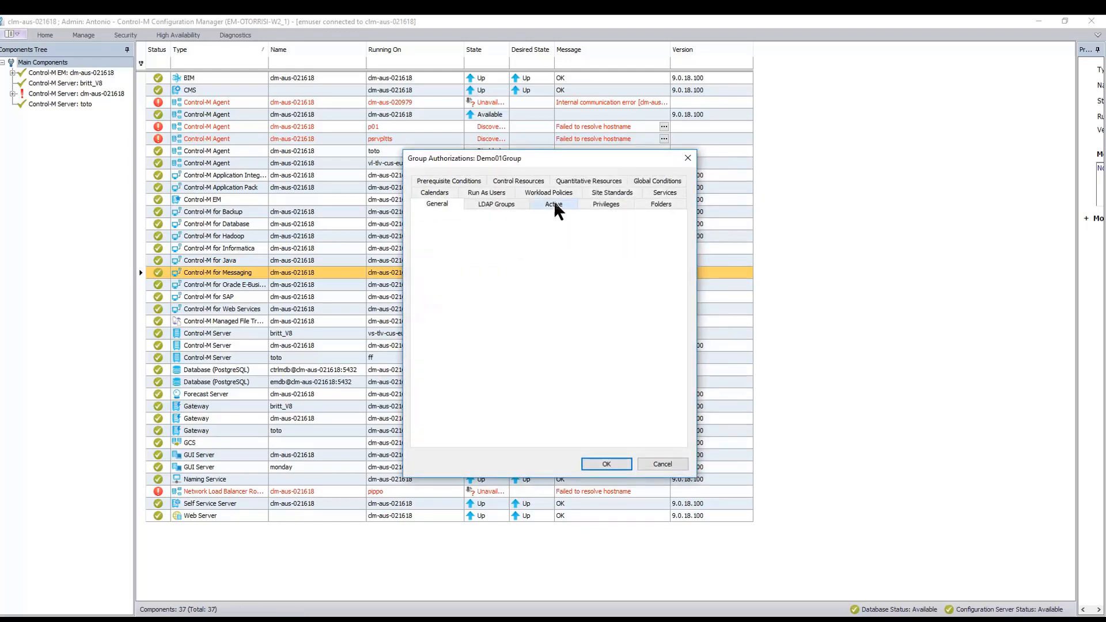
# Review Demo01Group's Active tab showing all Browse, Control and Update actions allowed
pyautogui.click(553, 204)
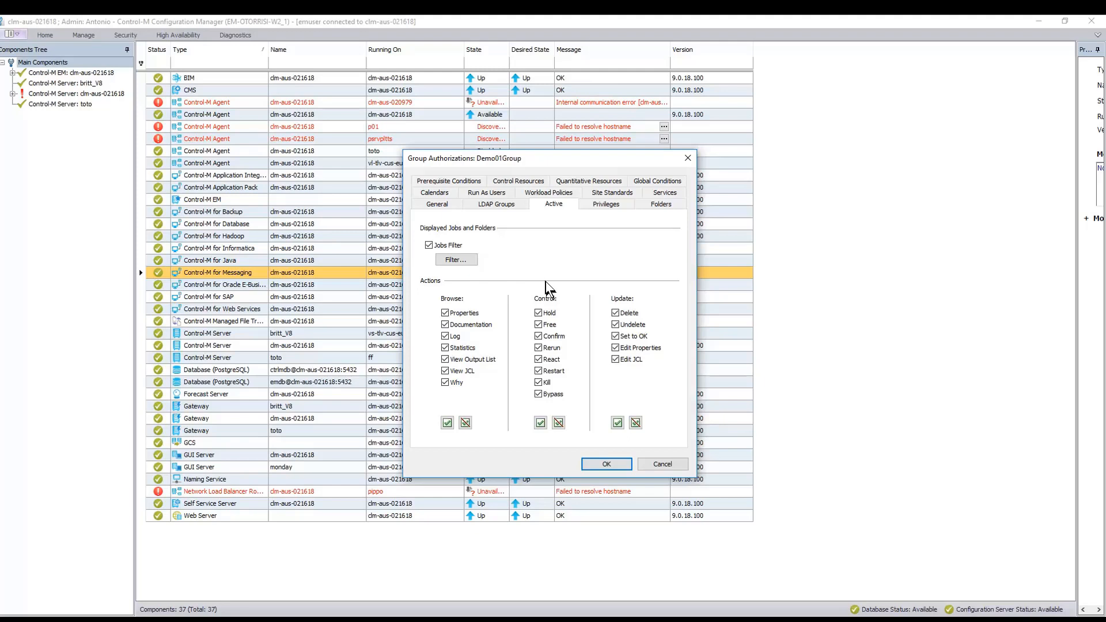
pyautogui.moveTo(539, 286)
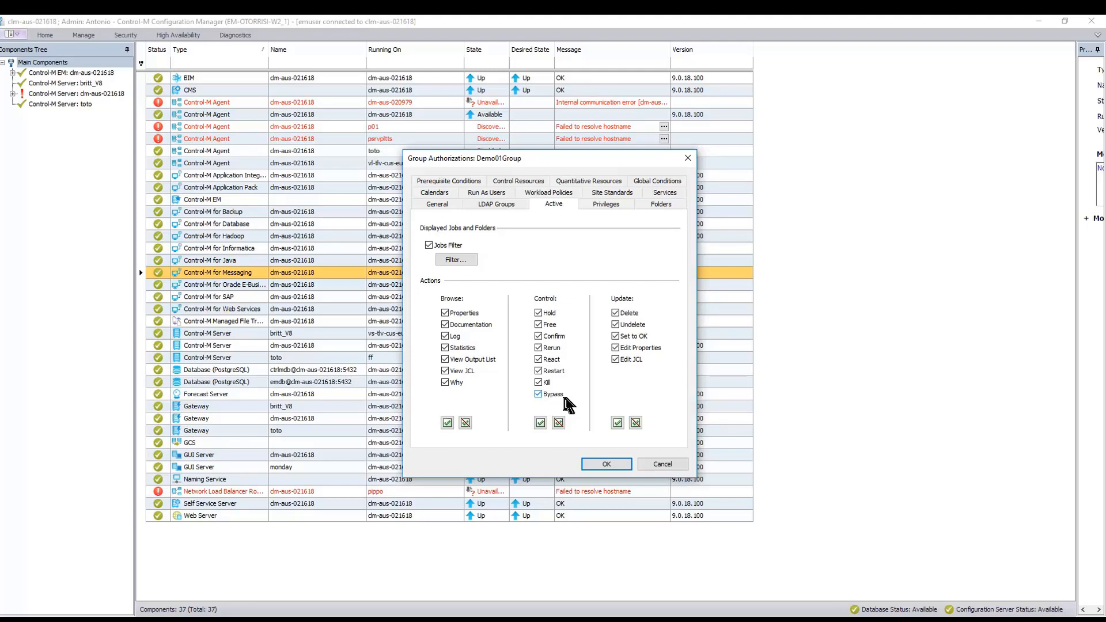
# Uncheck Bypass for Demo01Group, save with confirmation, and close Authorizations
pyautogui.click(540, 393)
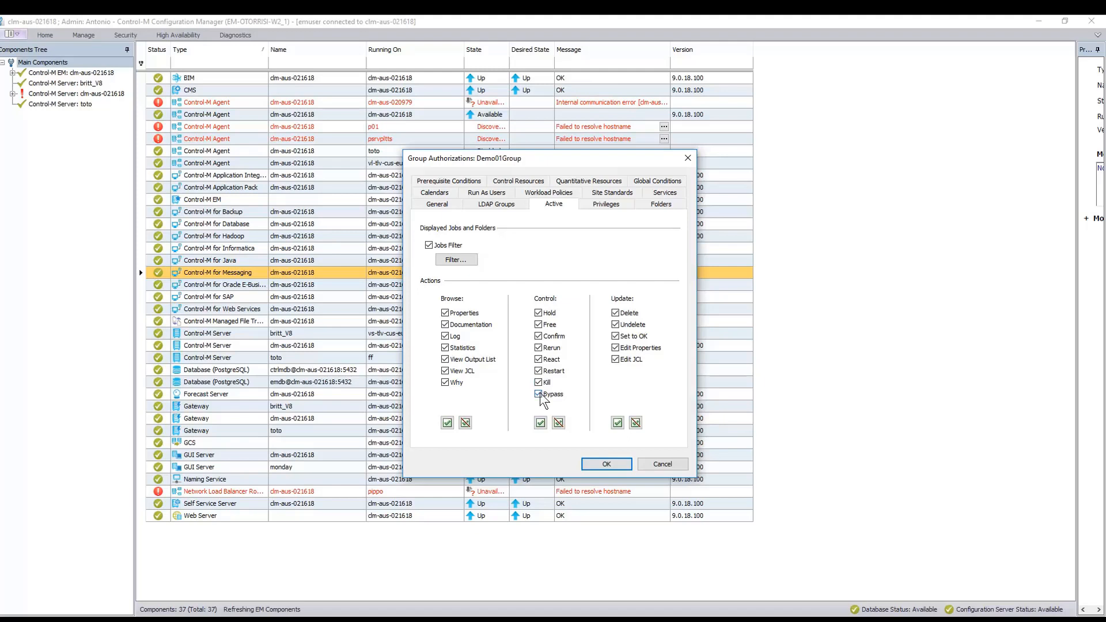
pyautogui.click(539, 394)
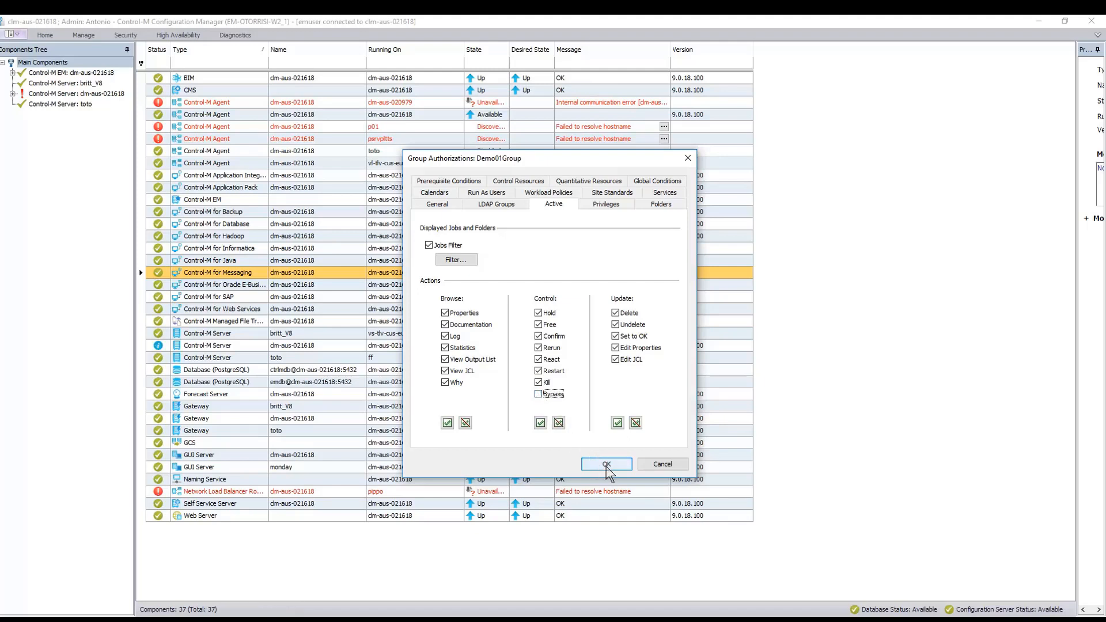
pyautogui.click(605, 463)
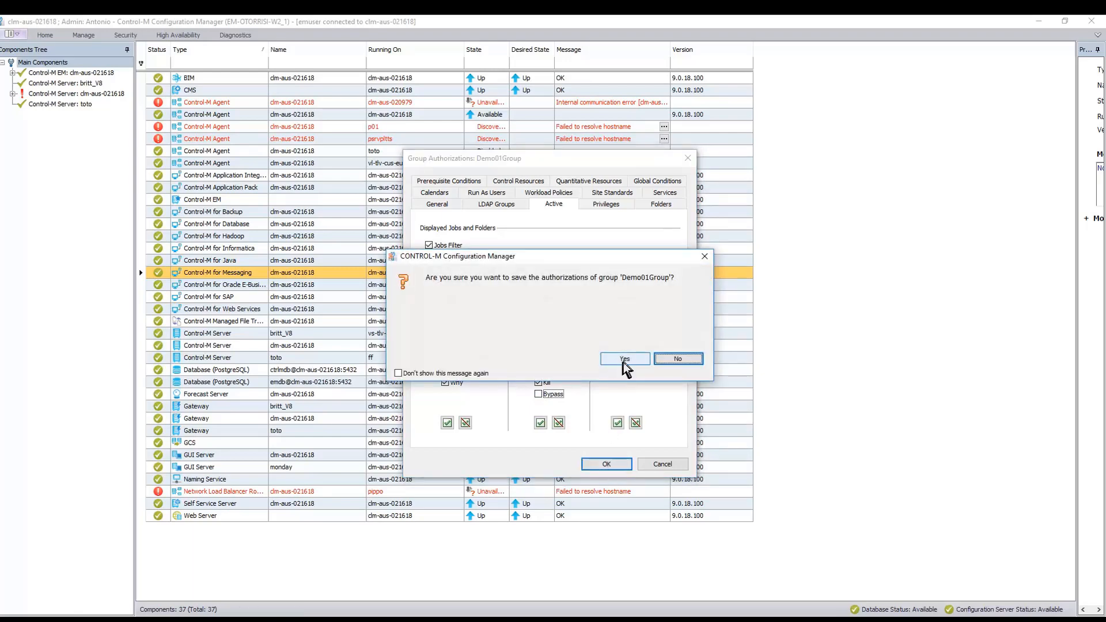
pyautogui.click(623, 358)
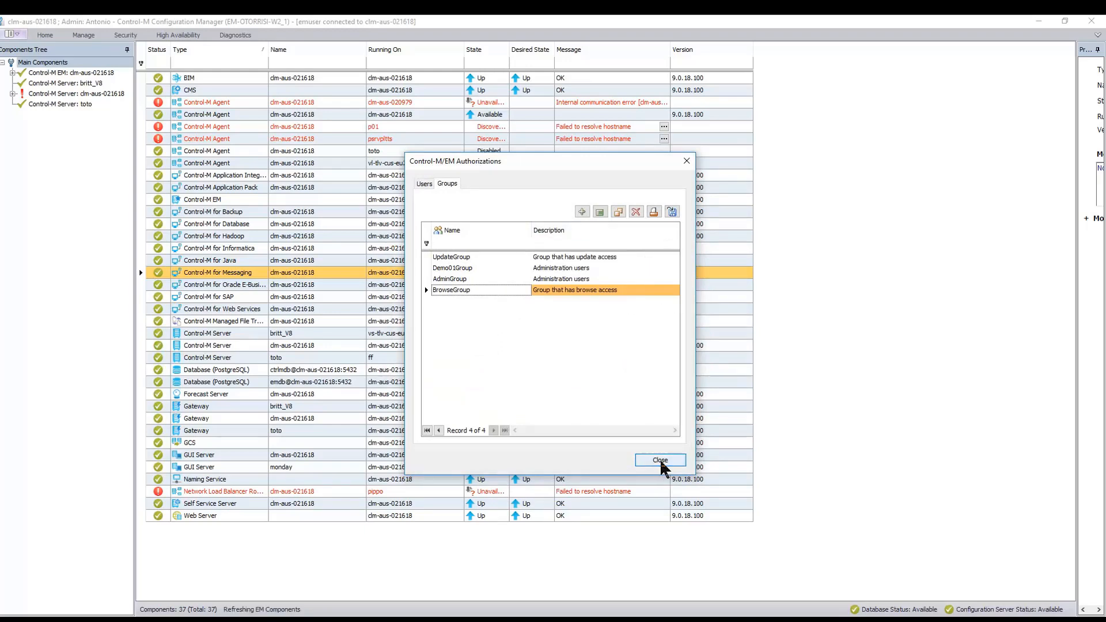
pyautogui.click(658, 460)
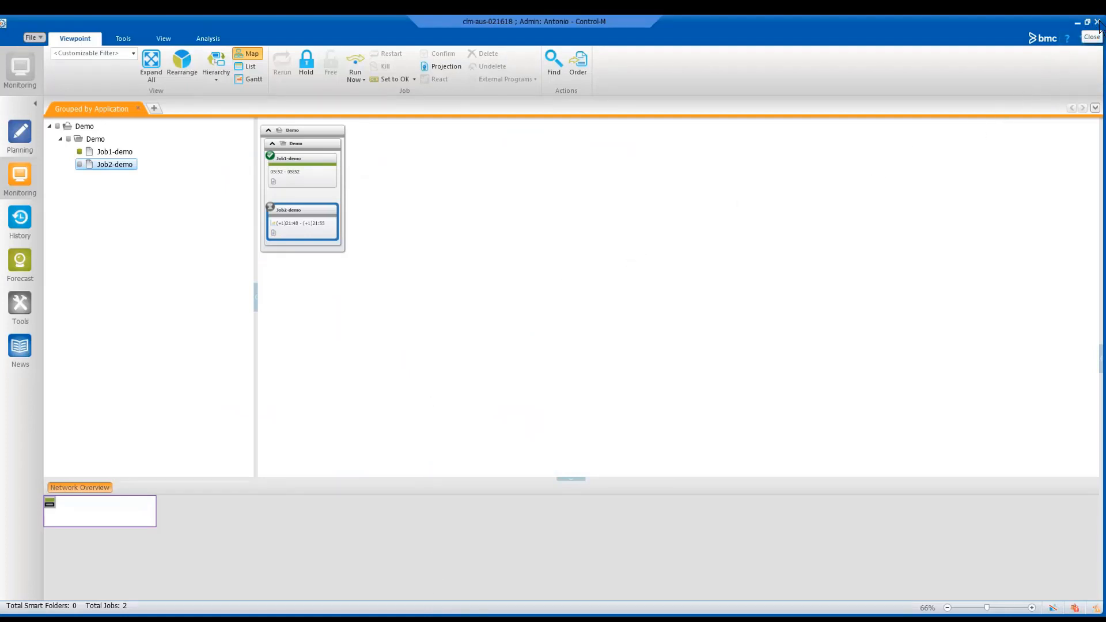
# Close the Control-M client and confirm logging out
pyautogui.click(1092, 35)
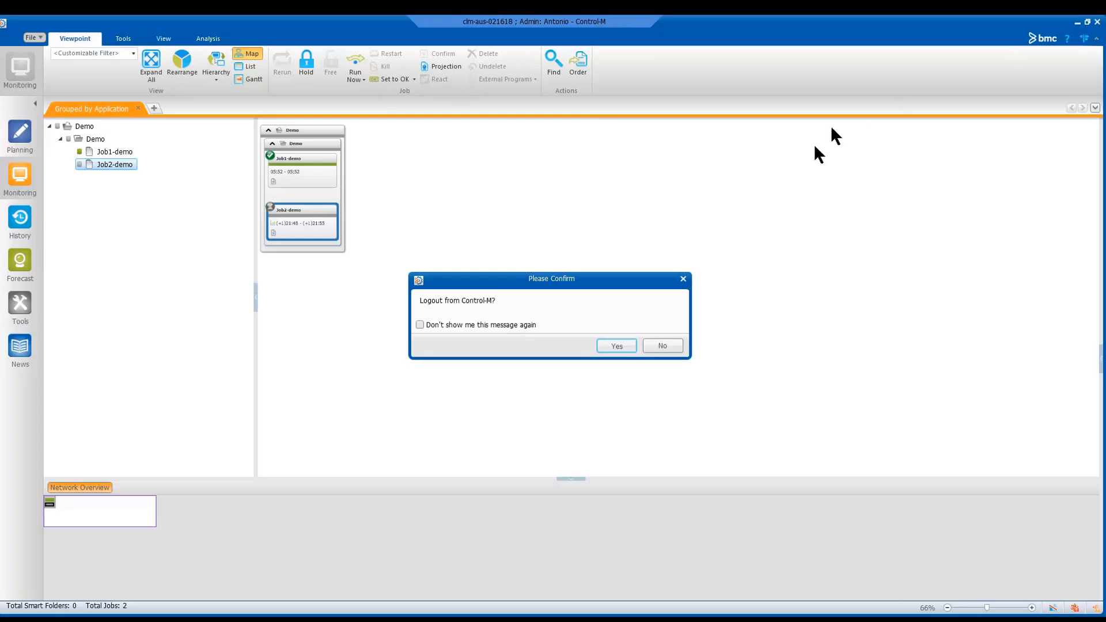
pyautogui.click(660, 345)
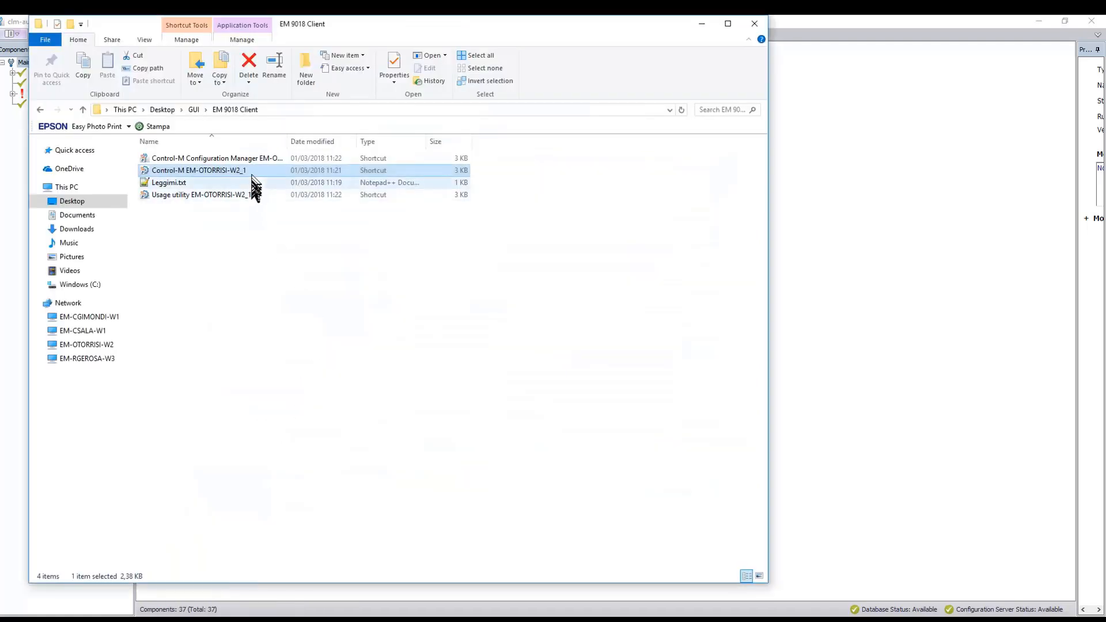
# Relaunch the Control-M client and log in as demo02 with its password
pyautogui.doubleClick(198, 169)
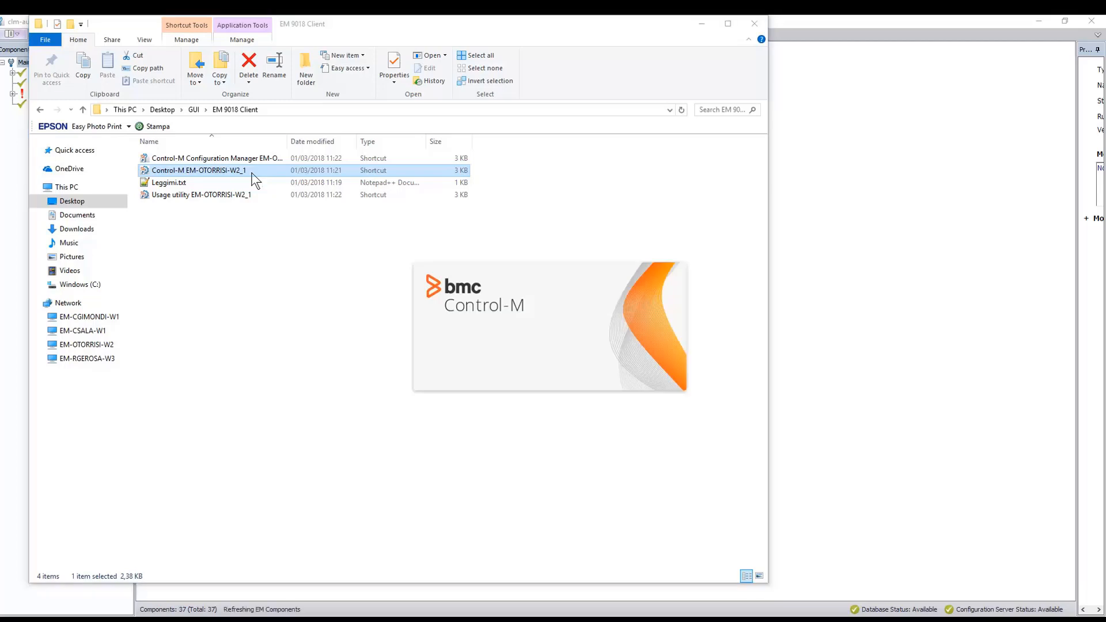
pyautogui.doubleClick(198, 170)
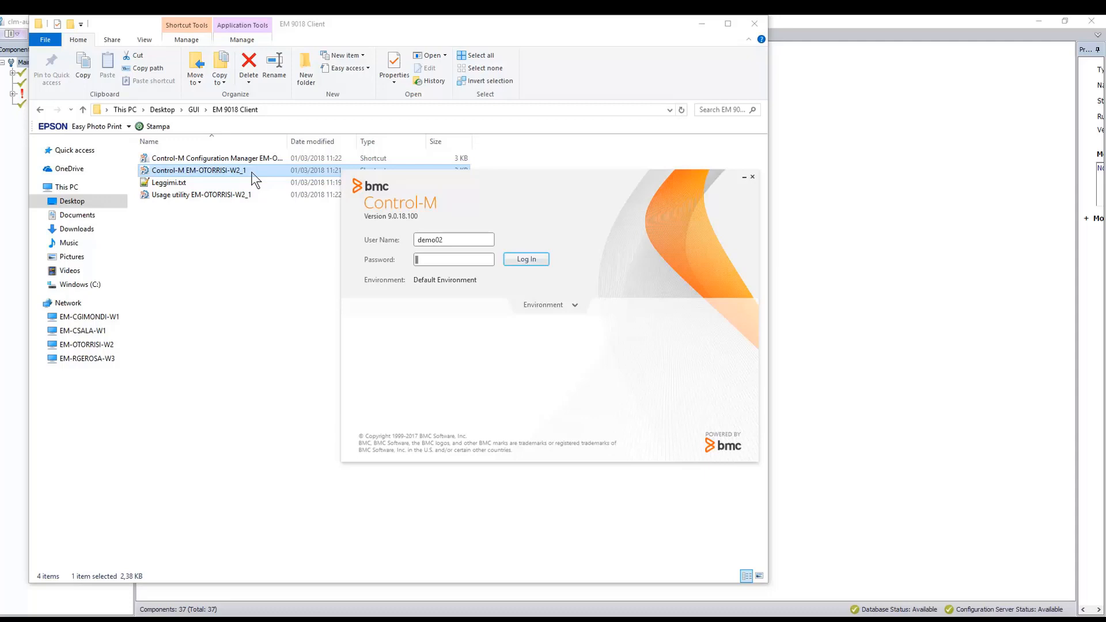
pyautogui.write('password')
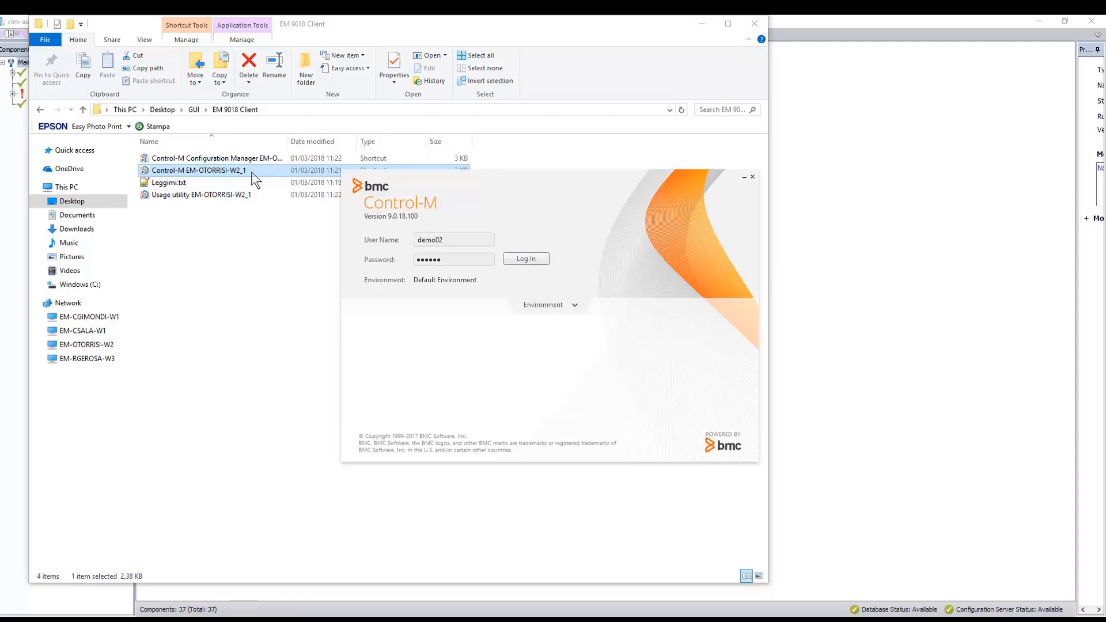
pyautogui.click(525, 258)
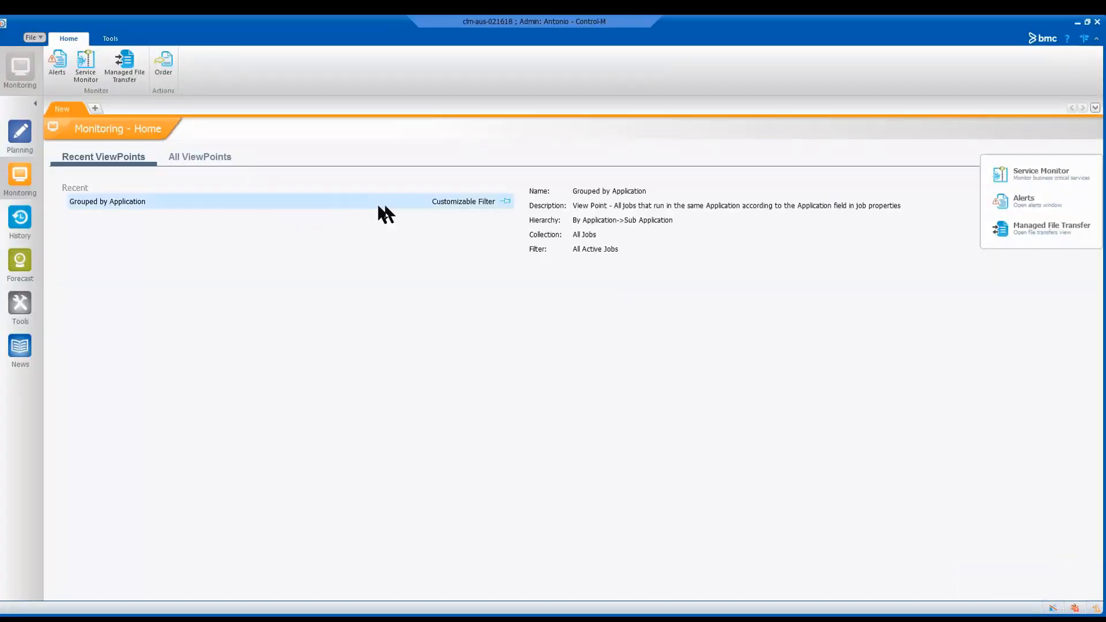
# Open the Grouped by Application viewpoint, expand Demo, and select Job2-demo
pyautogui.click(463, 201)
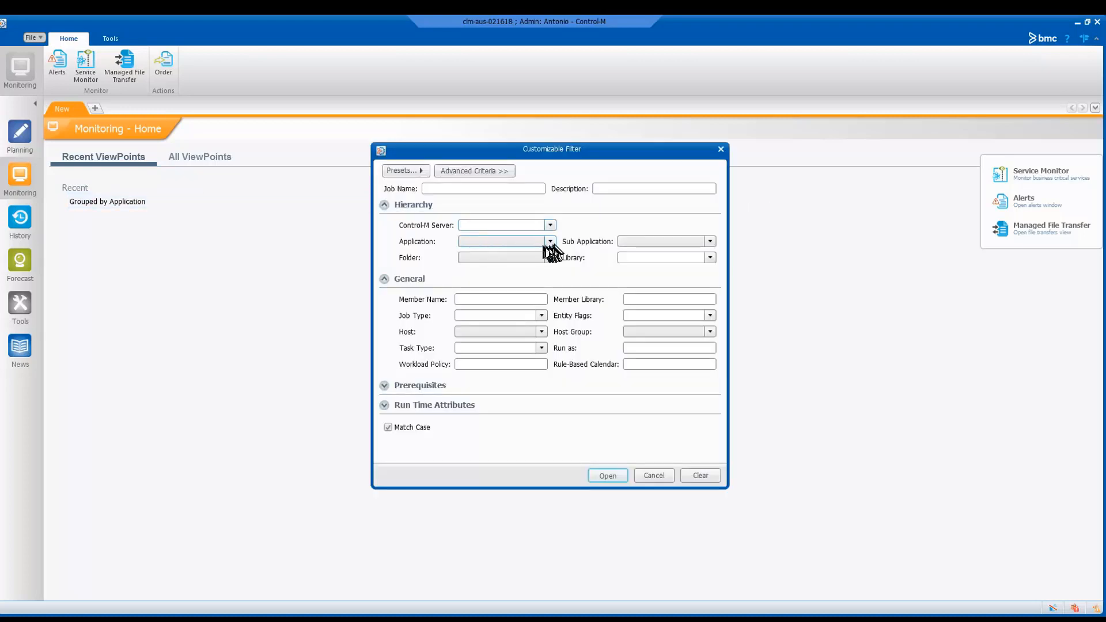
pyautogui.click(549, 242)
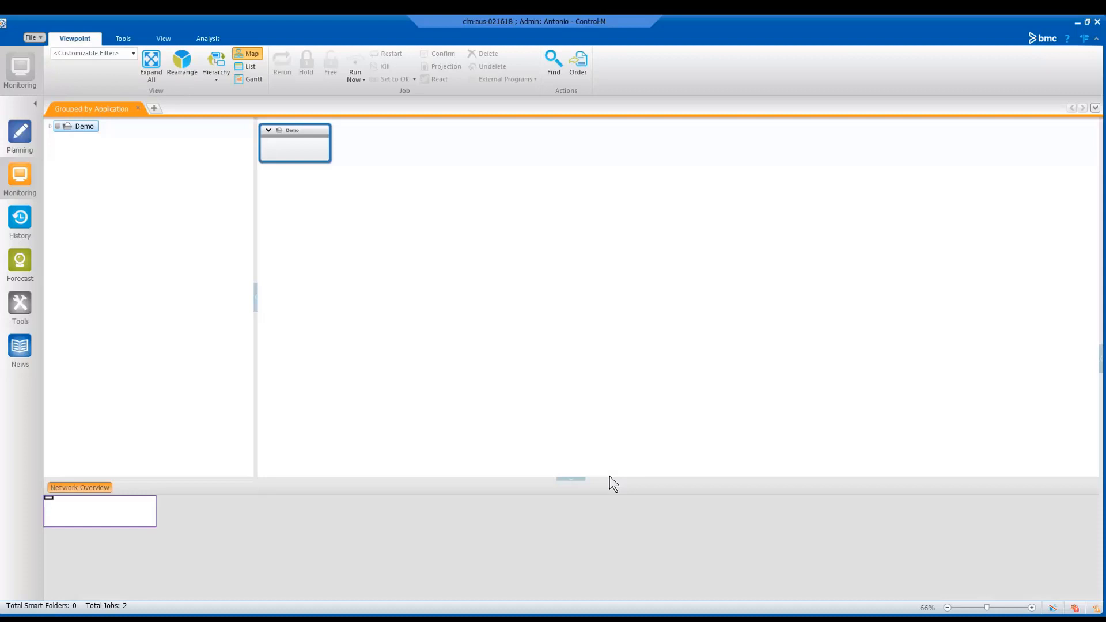
pyautogui.moveTo(296, 148)
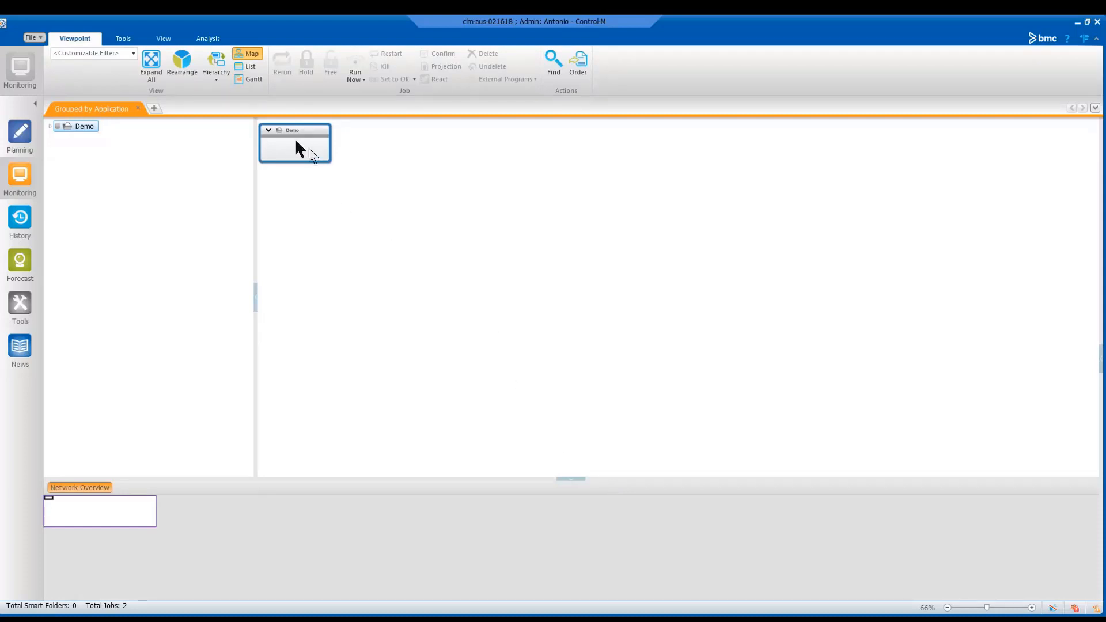
pyautogui.click(268, 129)
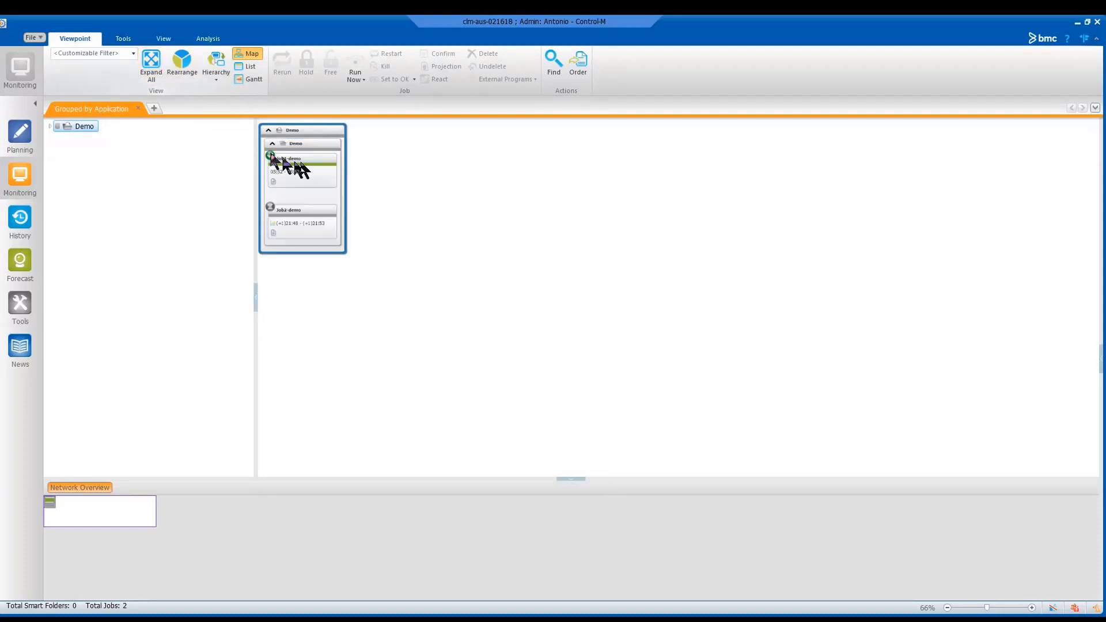
pyautogui.click(302, 222)
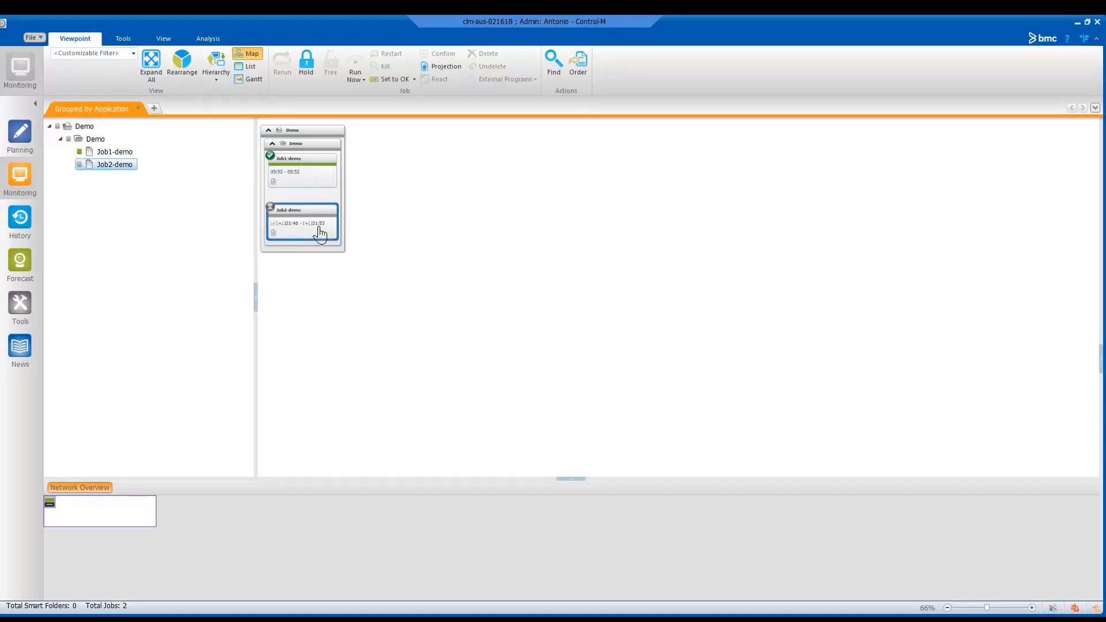
# Open Job2-demo's context menu to confirm Run Now is greyed out for demo02
pyautogui.rightClick(320, 233)
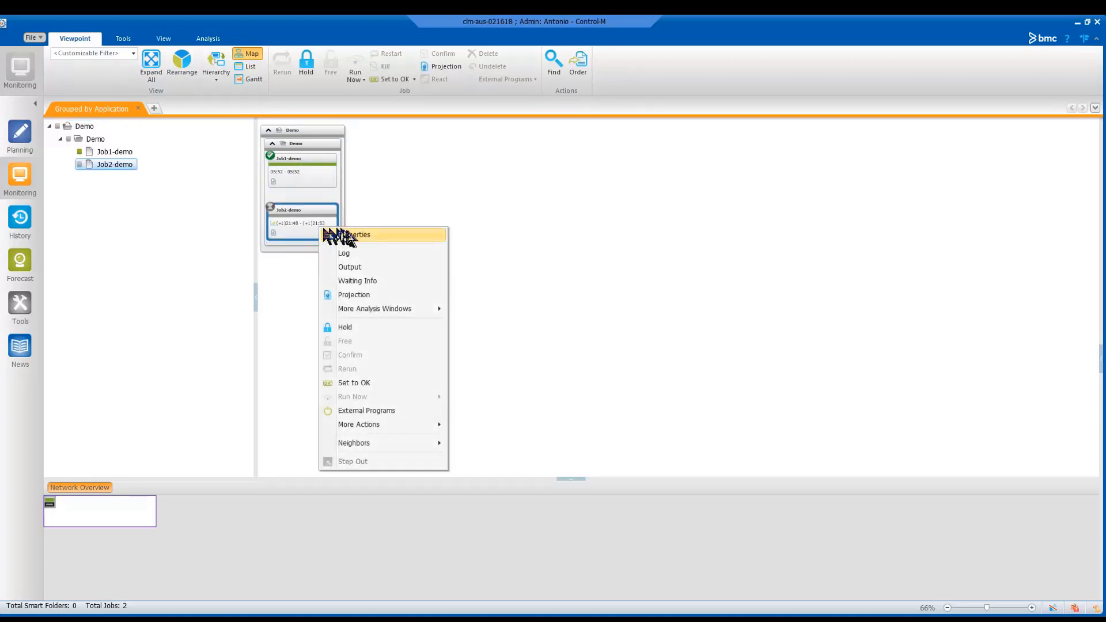
pyautogui.moveTo(325, 392)
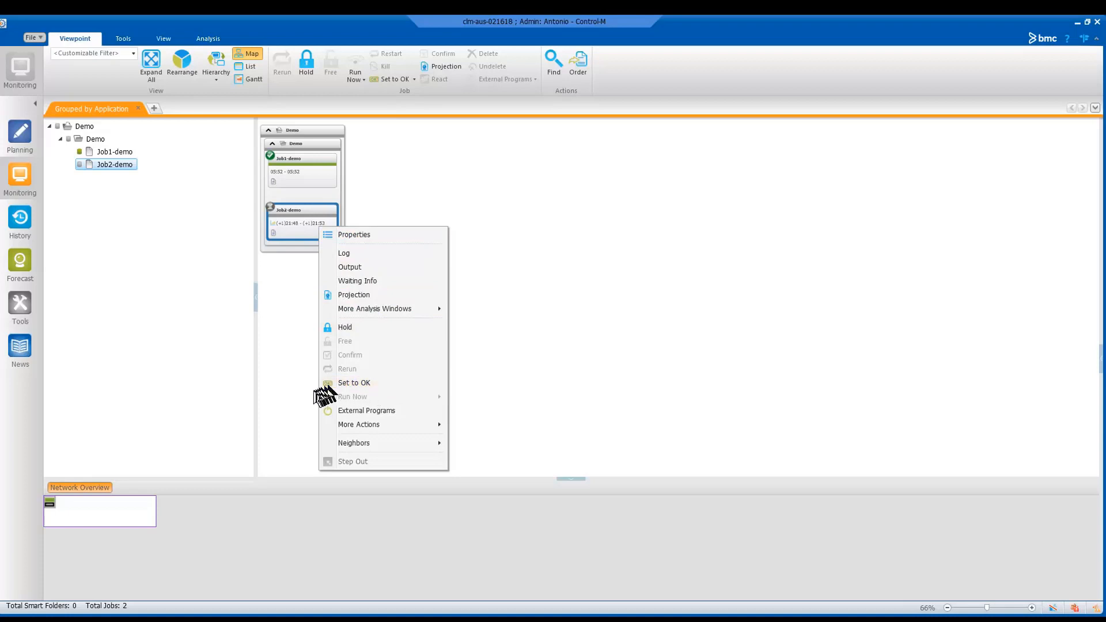
pyautogui.moveTo(448, 404)
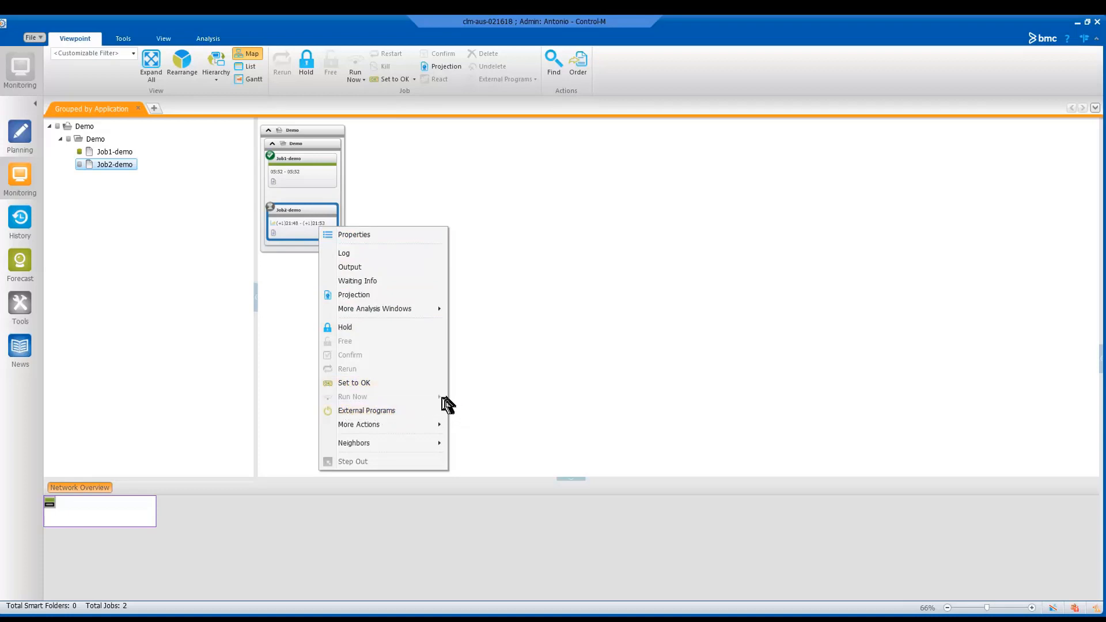
pyautogui.moveTo(424, 411)
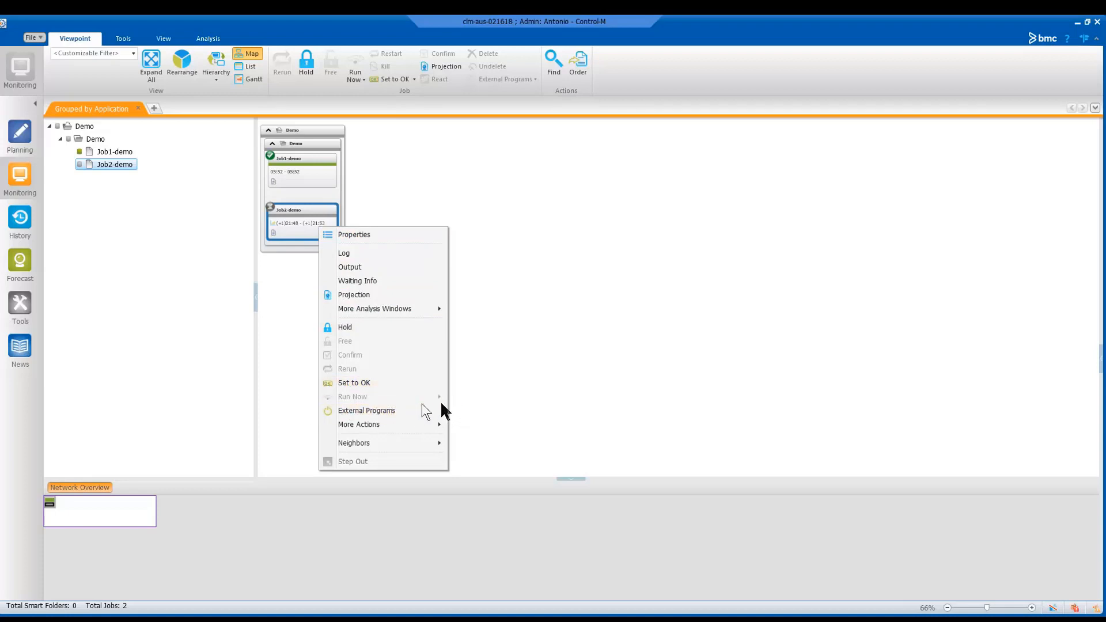
pyautogui.moveTo(494, 401)
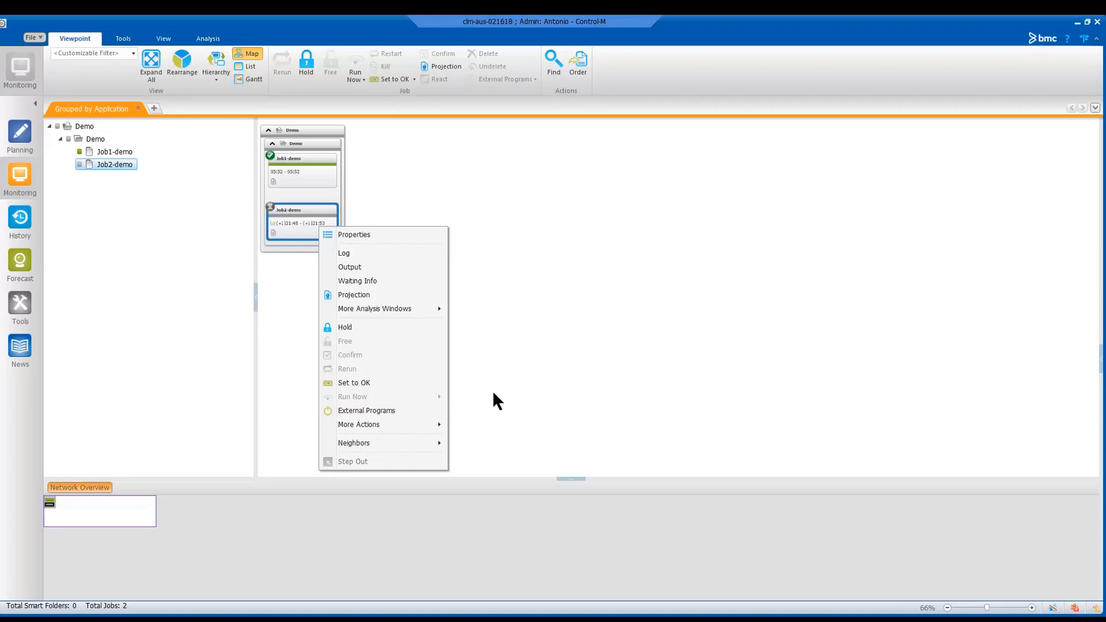